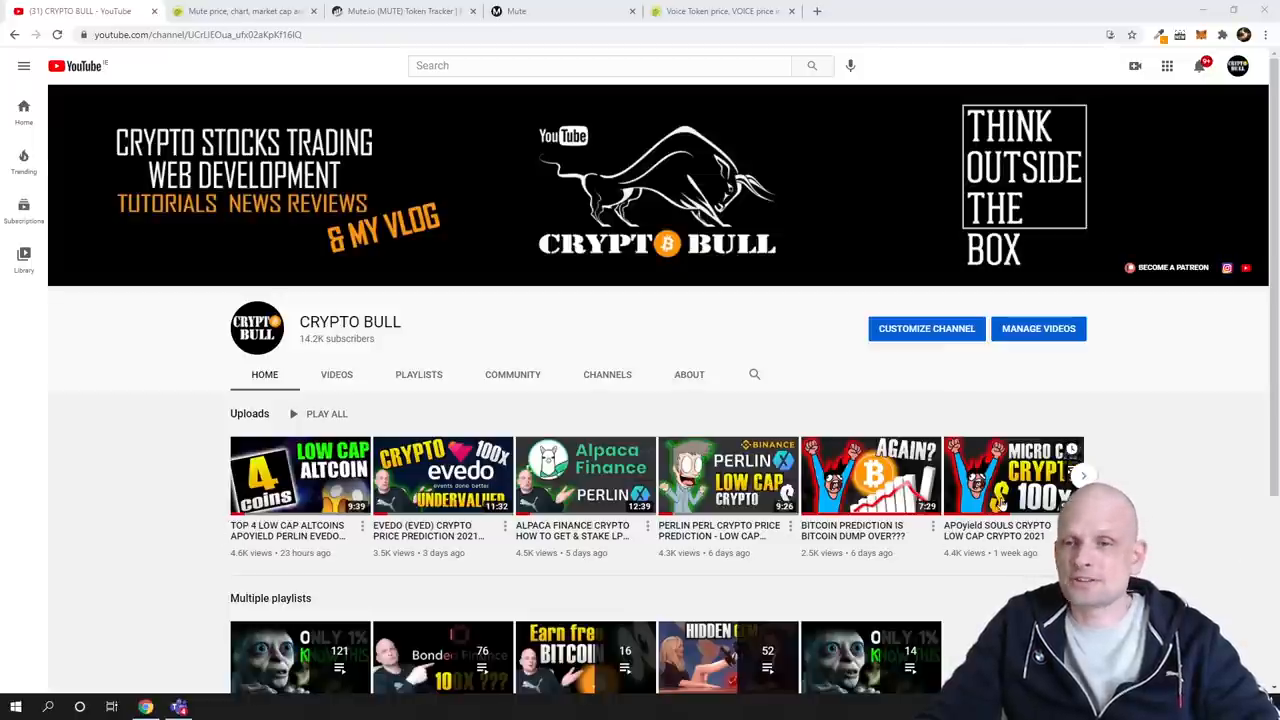
{"action": "mouse_move", "coordinate": [1012, 476]}
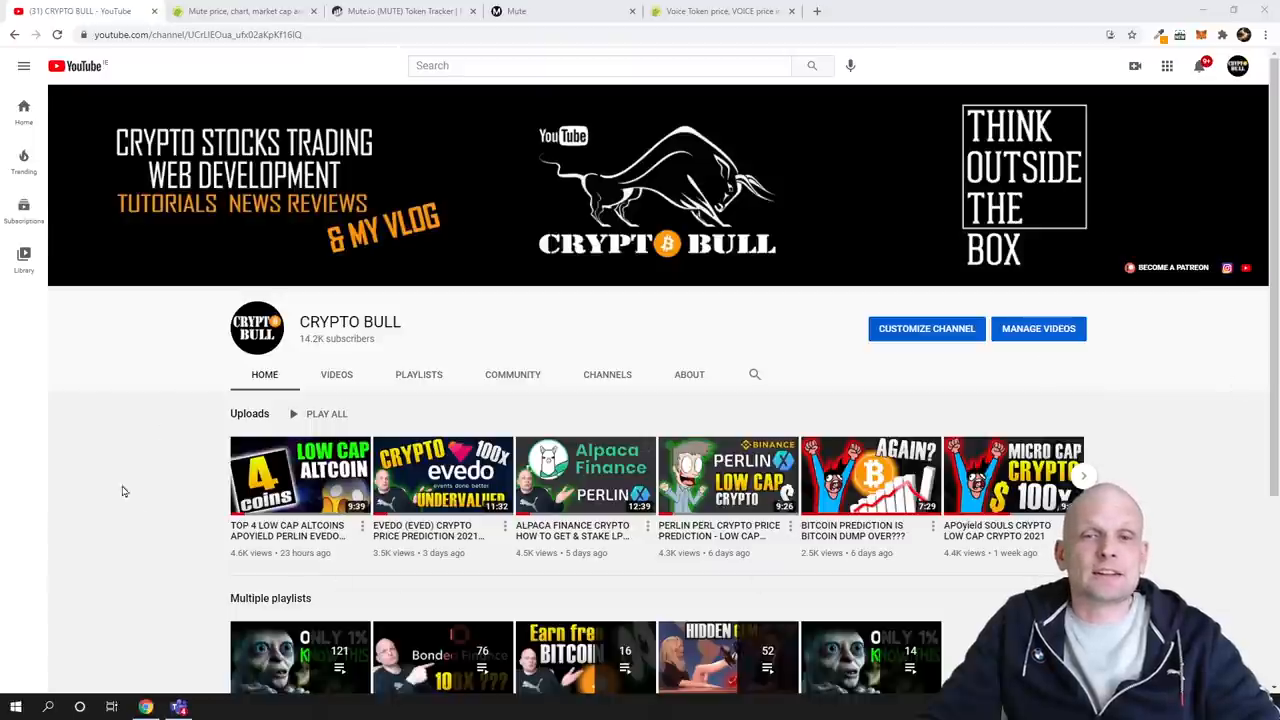
Show the Mute (MUTE) price chart at Max range, from March 11, 2021 onward
{"action": "left_click", "coordinate": [244, 12]}
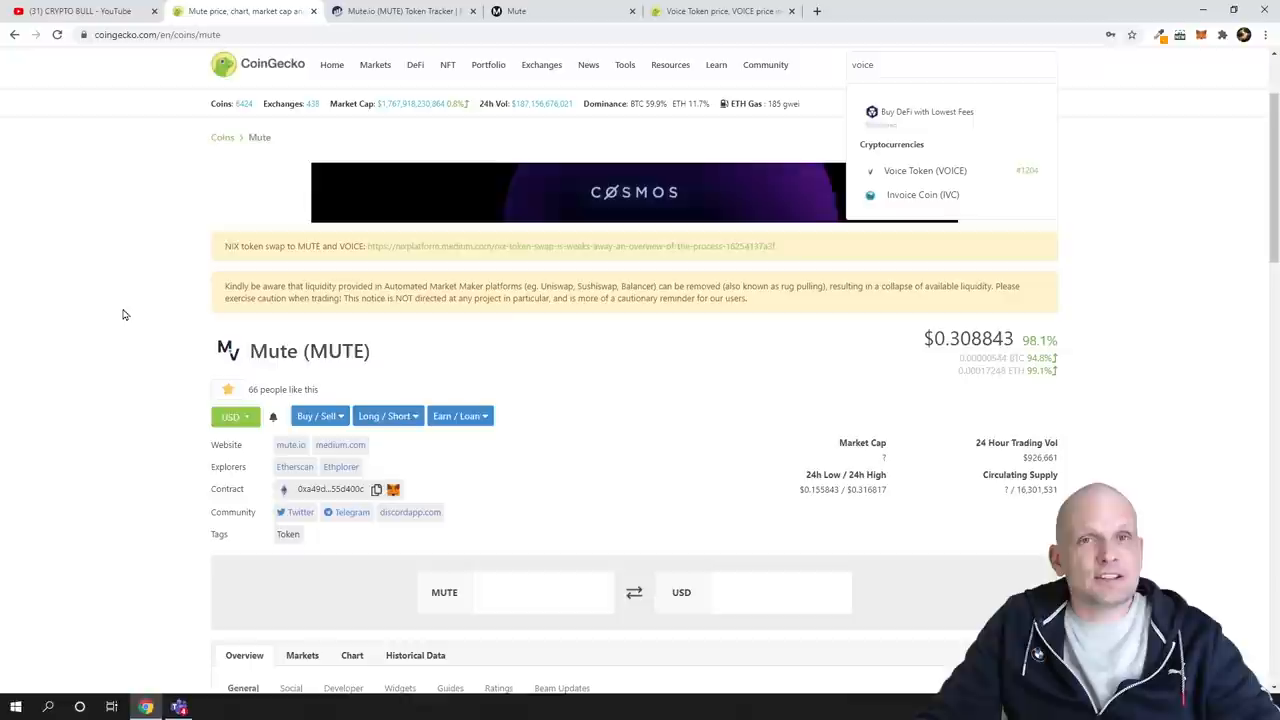
{"action": "scroll", "scroll_direction": "down", "scroll_amount": 3}
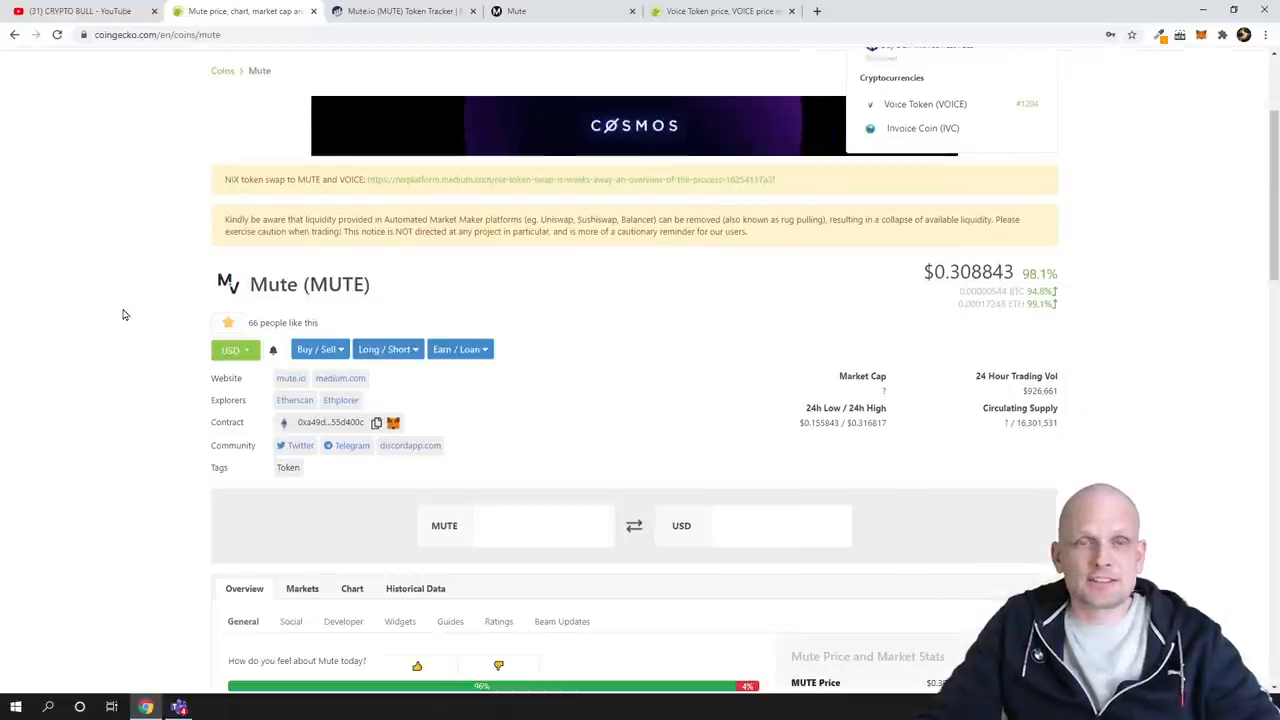
{"action": "scroll", "scroll_direction": "down", "scroll_amount": 3}
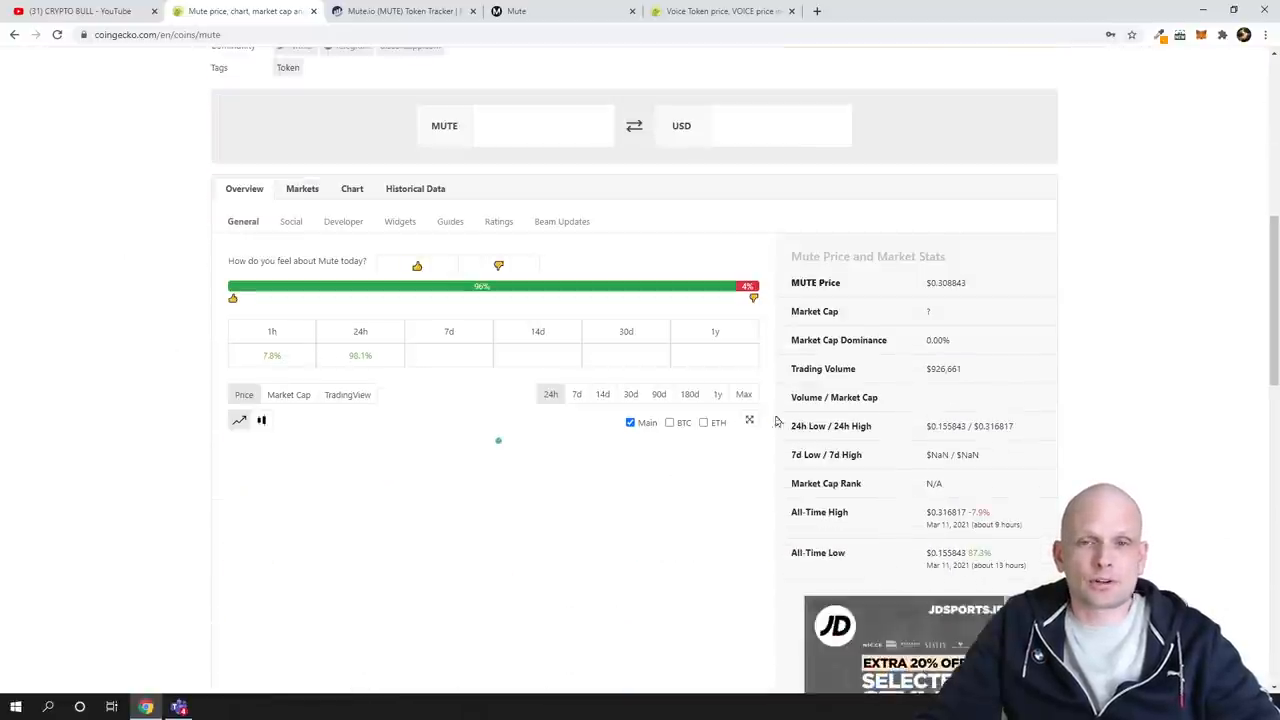
{"action": "left_click", "coordinate": [744, 392]}
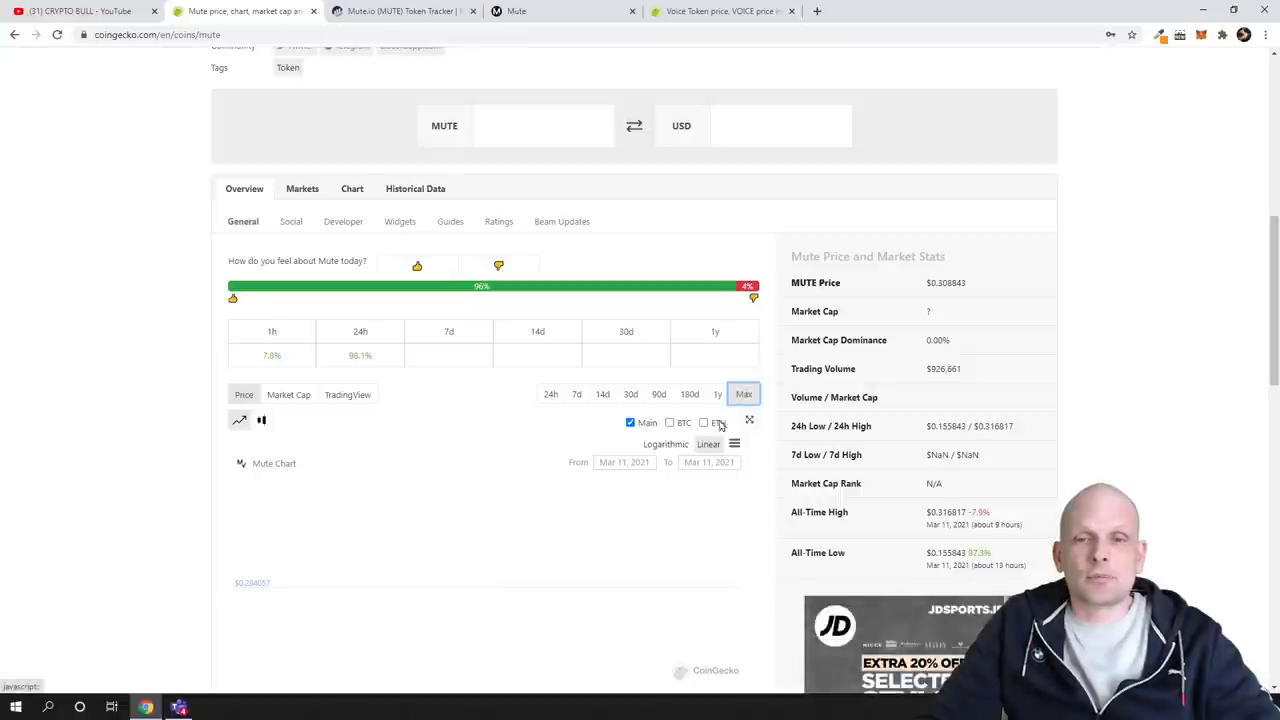
{"action": "scroll", "scroll_direction": "down", "scroll_amount": 3}
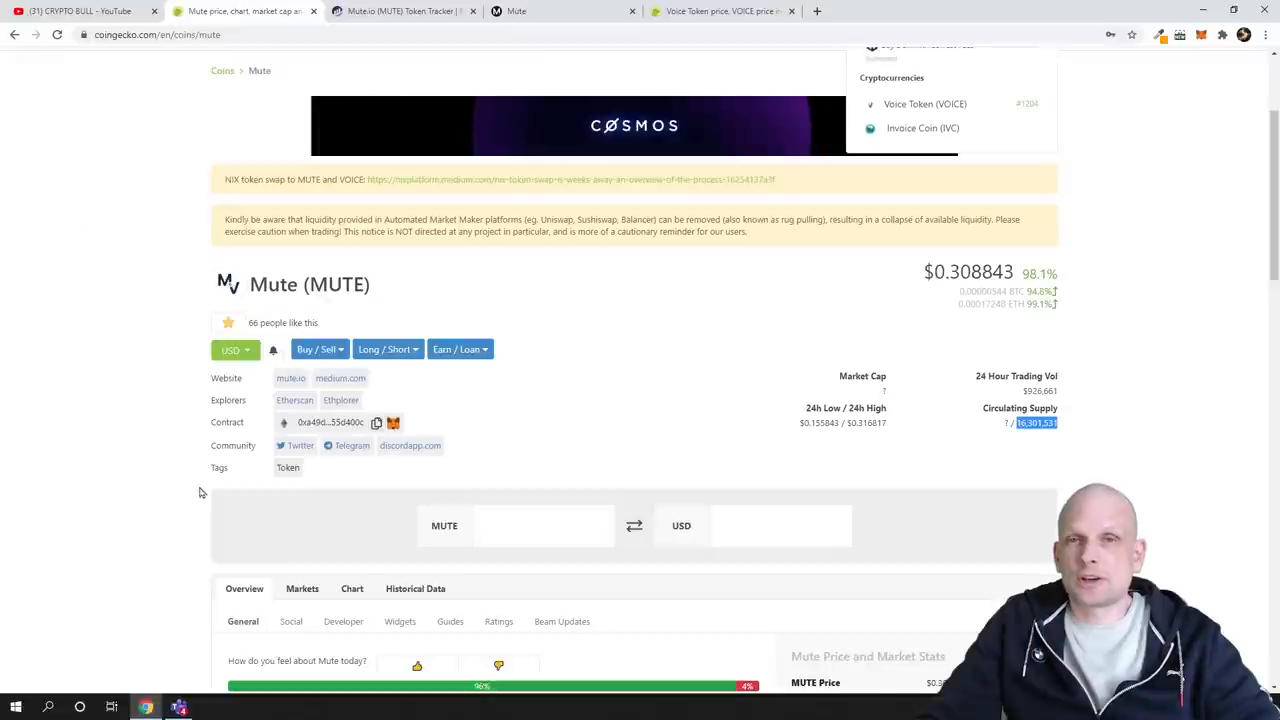
{"action": "mouse_move", "coordinate": [220, 412]}
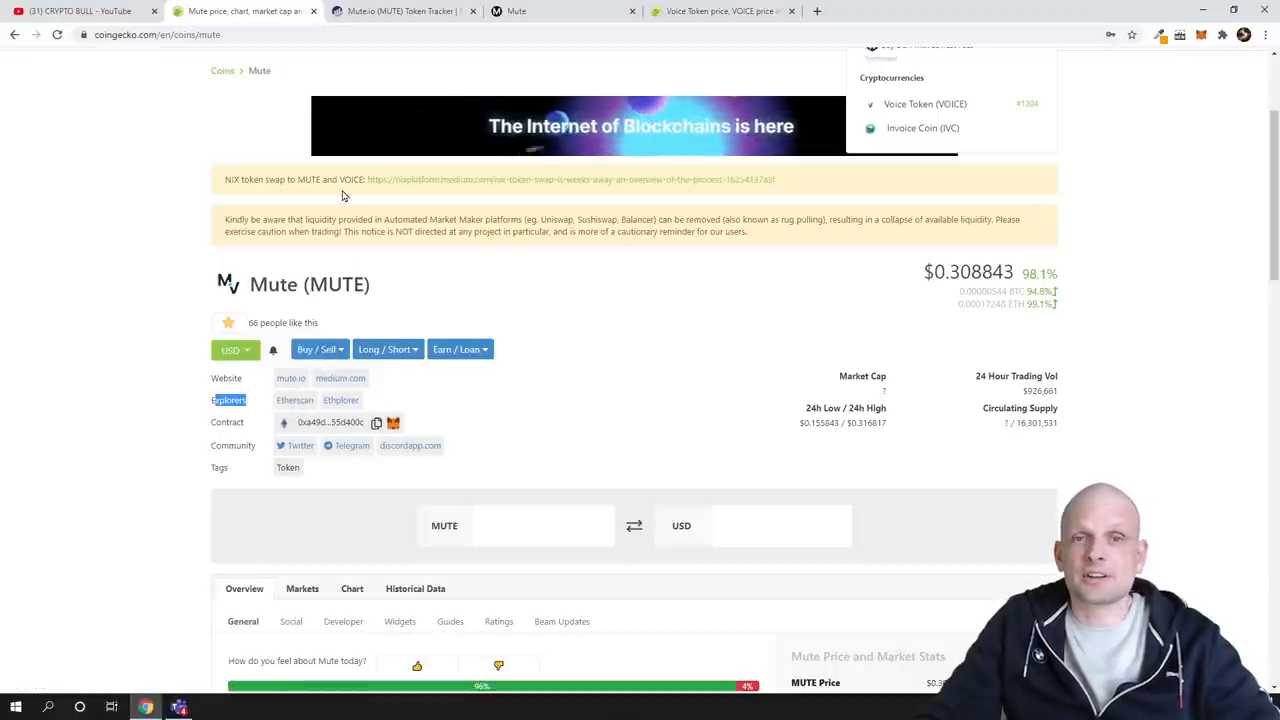
View the MUTE token tracker on Etherscan and highlight its ~16,305,801 max total supply
{"action": "left_click", "coordinate": [400, 12]}
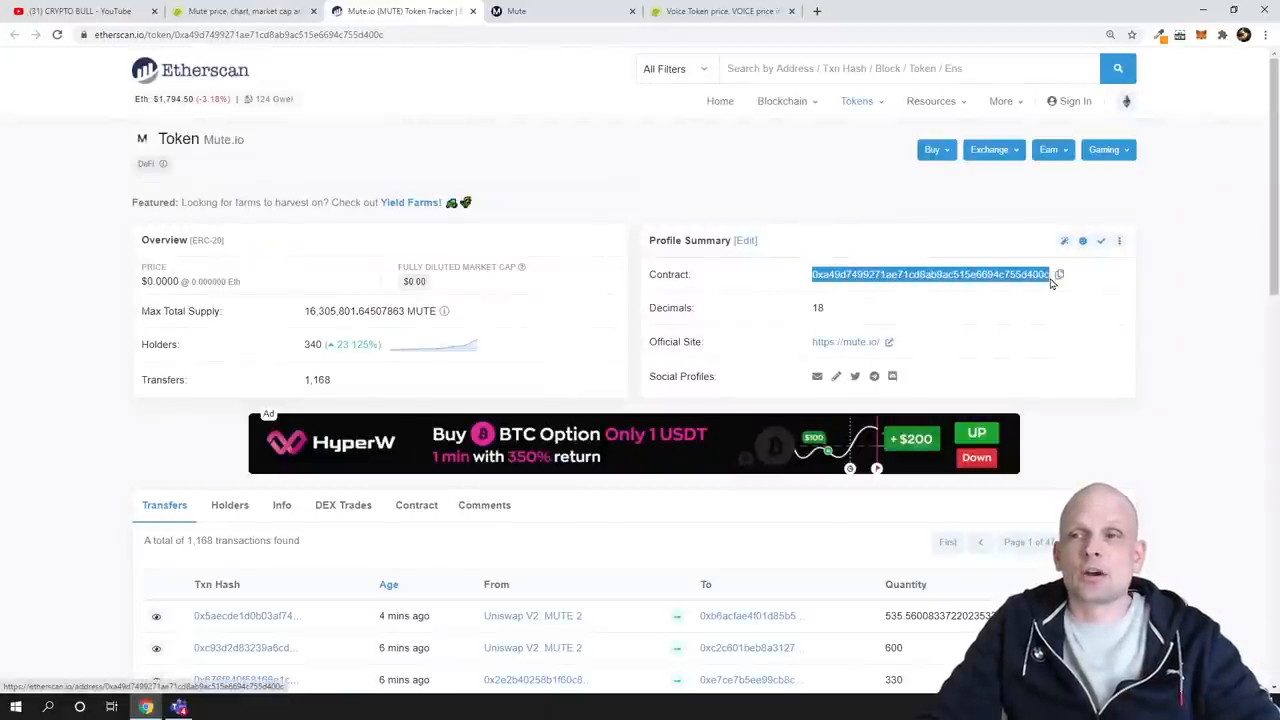
{"action": "mouse_move", "coordinate": [600, 366]}
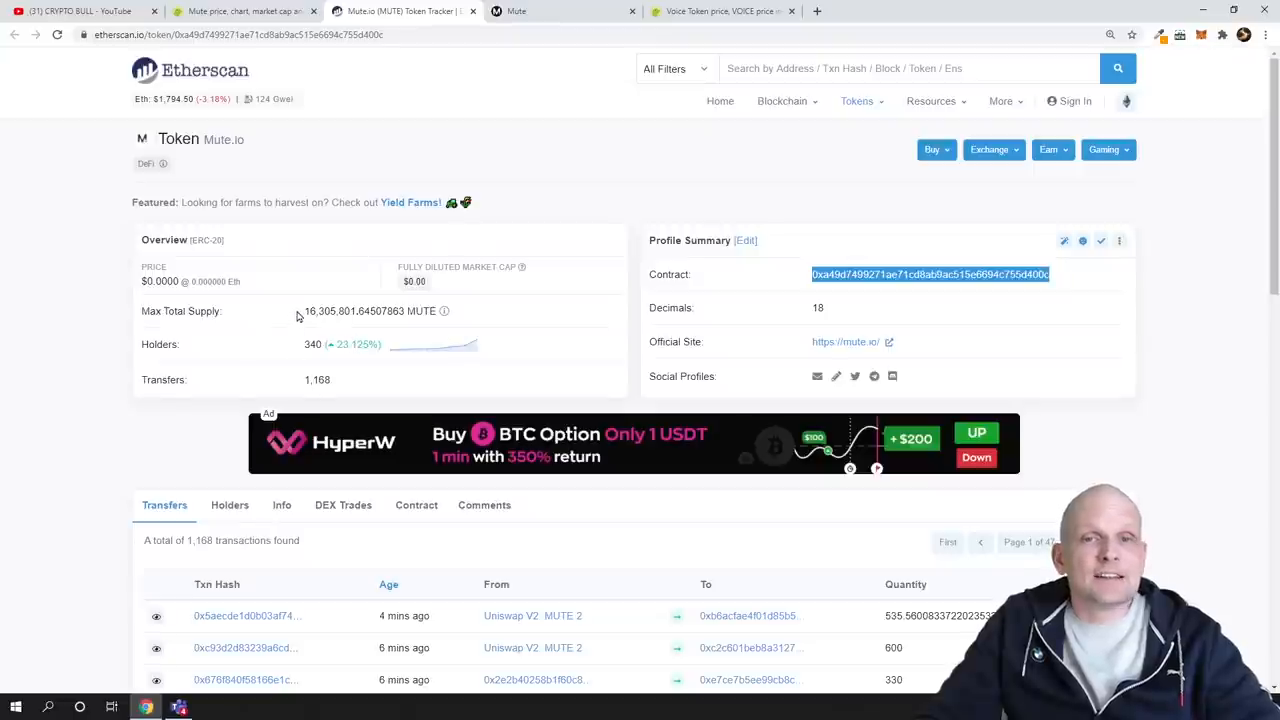
{"action": "double_click", "coordinate": [320, 312]}
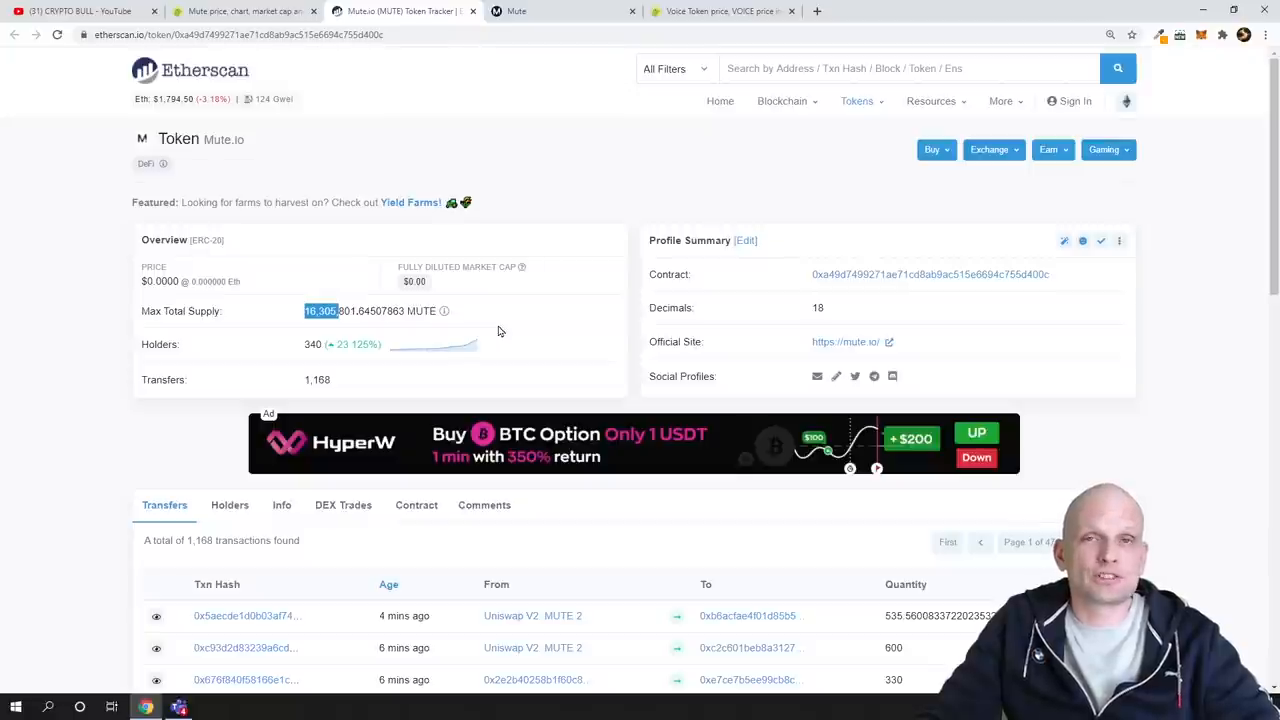
{"action": "mouse_move", "coordinate": [560, 320]}
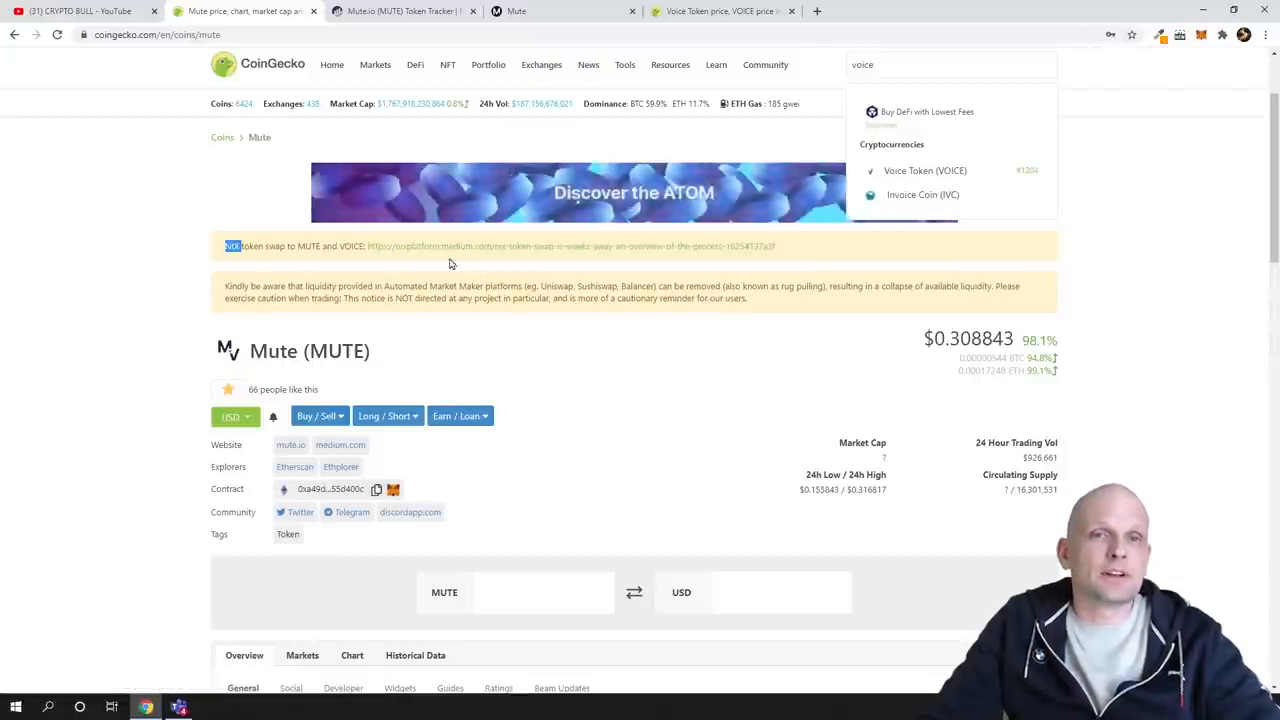
Read Medium's NIX token swap article down to the VOICE contract note
{"action": "left_click", "coordinate": [500, 246]}
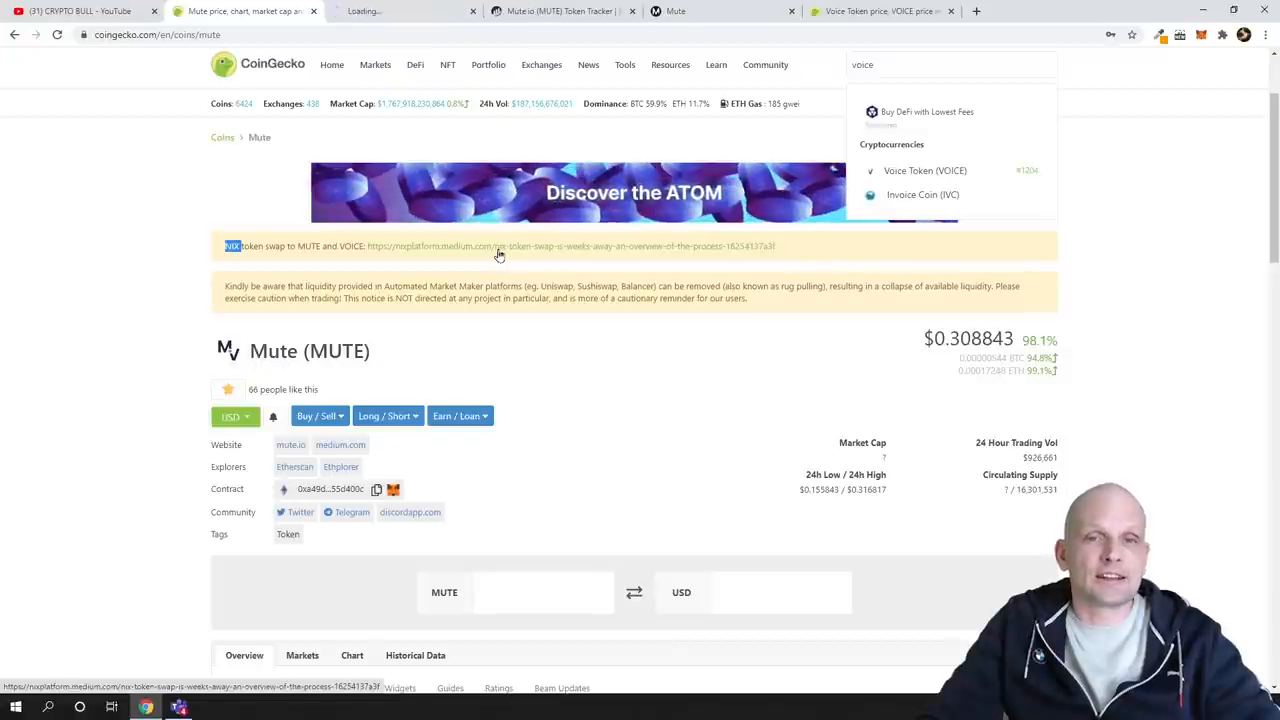
{"action": "left_click", "coordinate": [500, 248]}
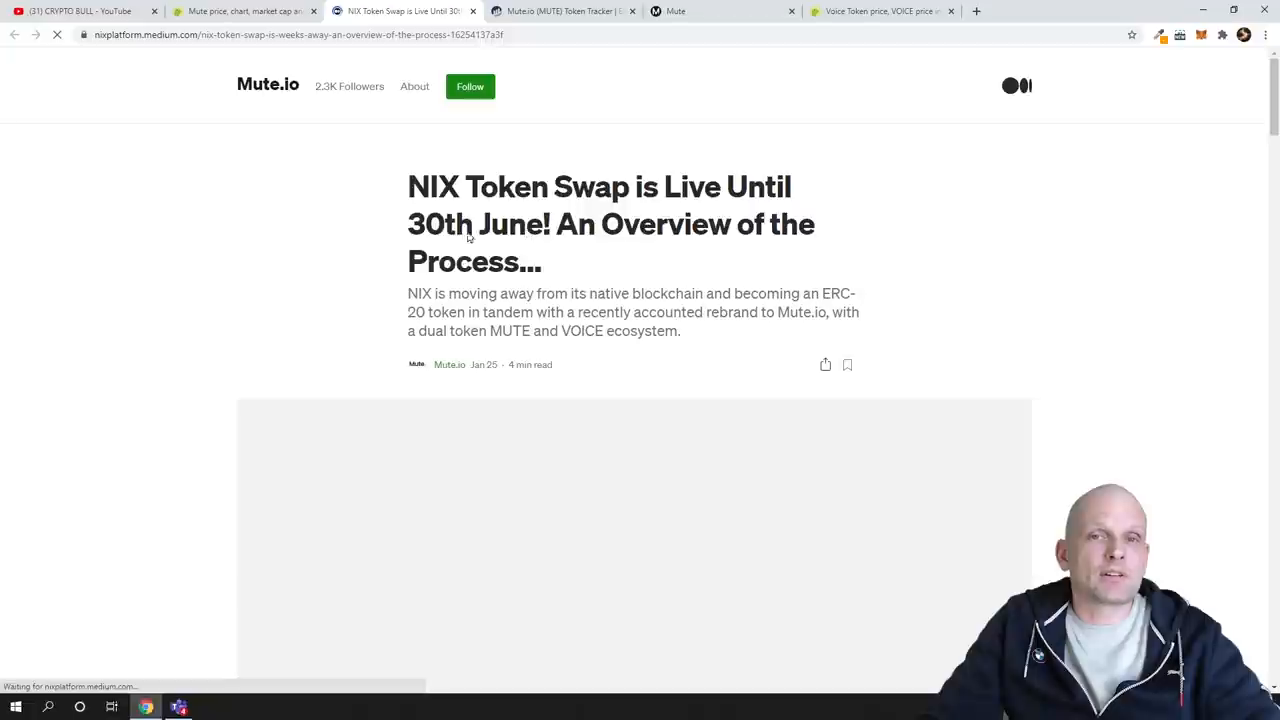
{"action": "mouse_move", "coordinate": [772, 260]}
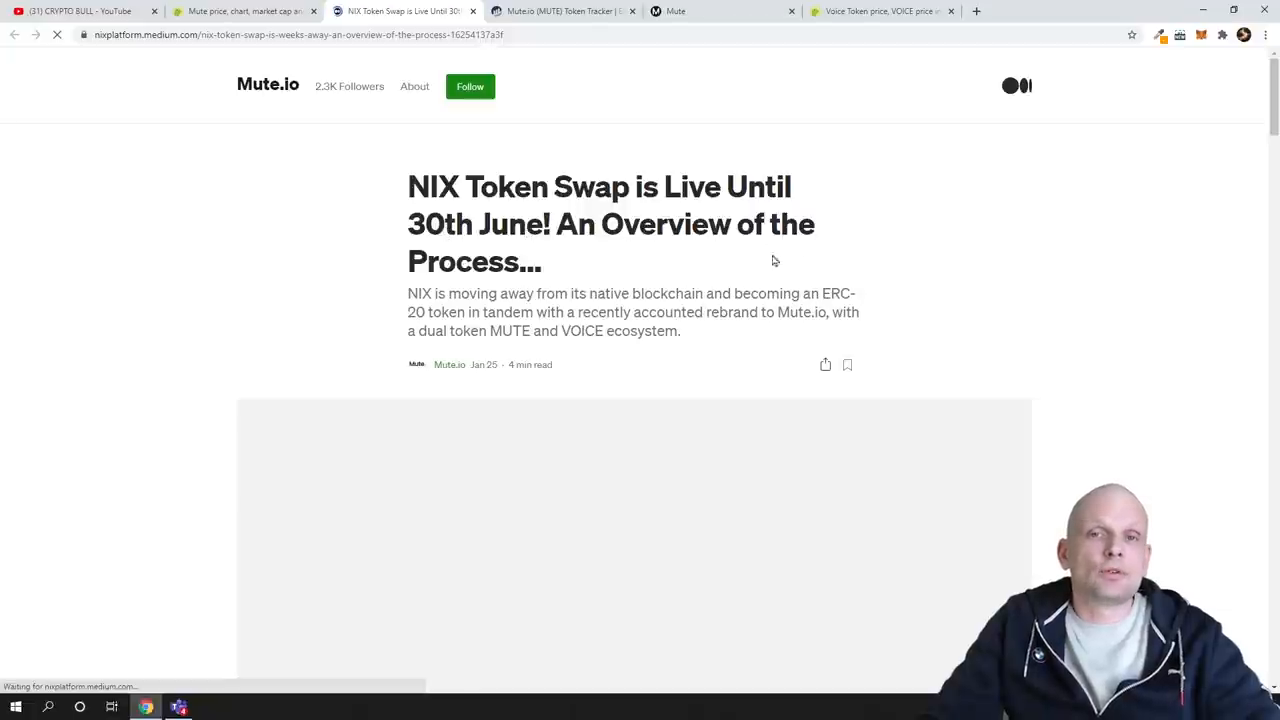
{"action": "scroll", "scroll_direction": "down", "scroll_amount": 3}
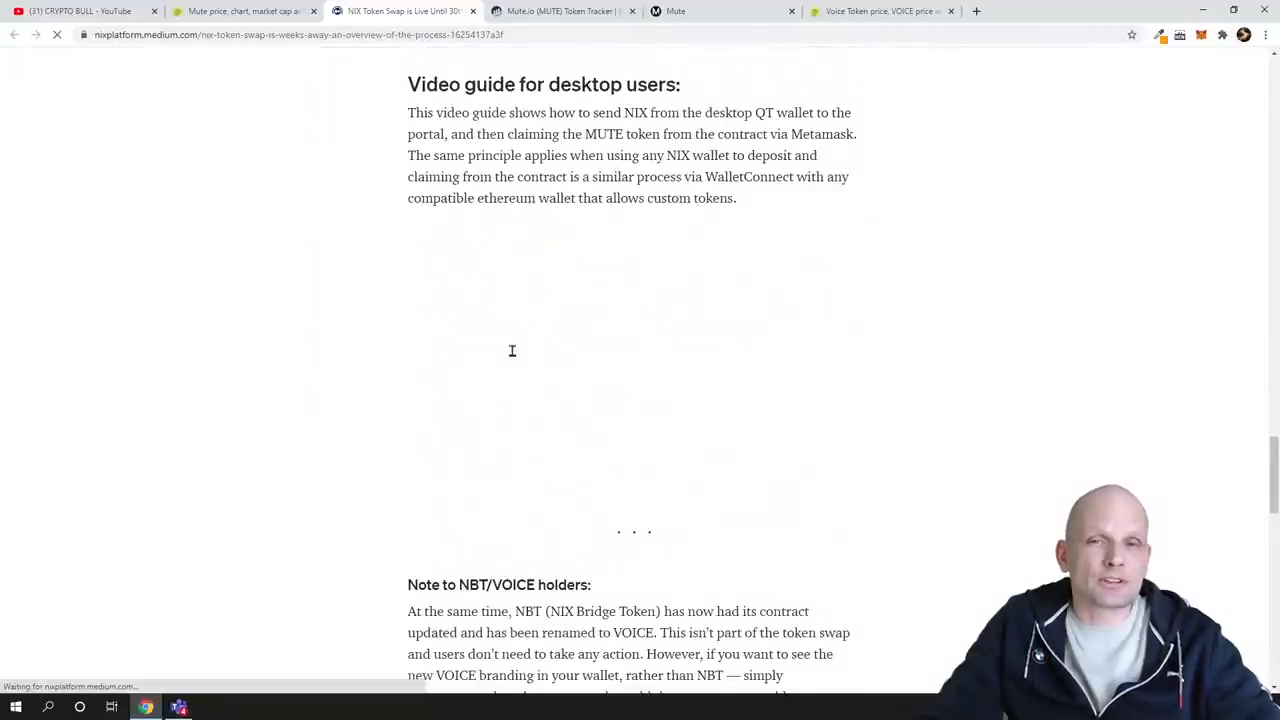
{"action": "scroll", "scroll_direction": "down", "scroll_amount": 3}
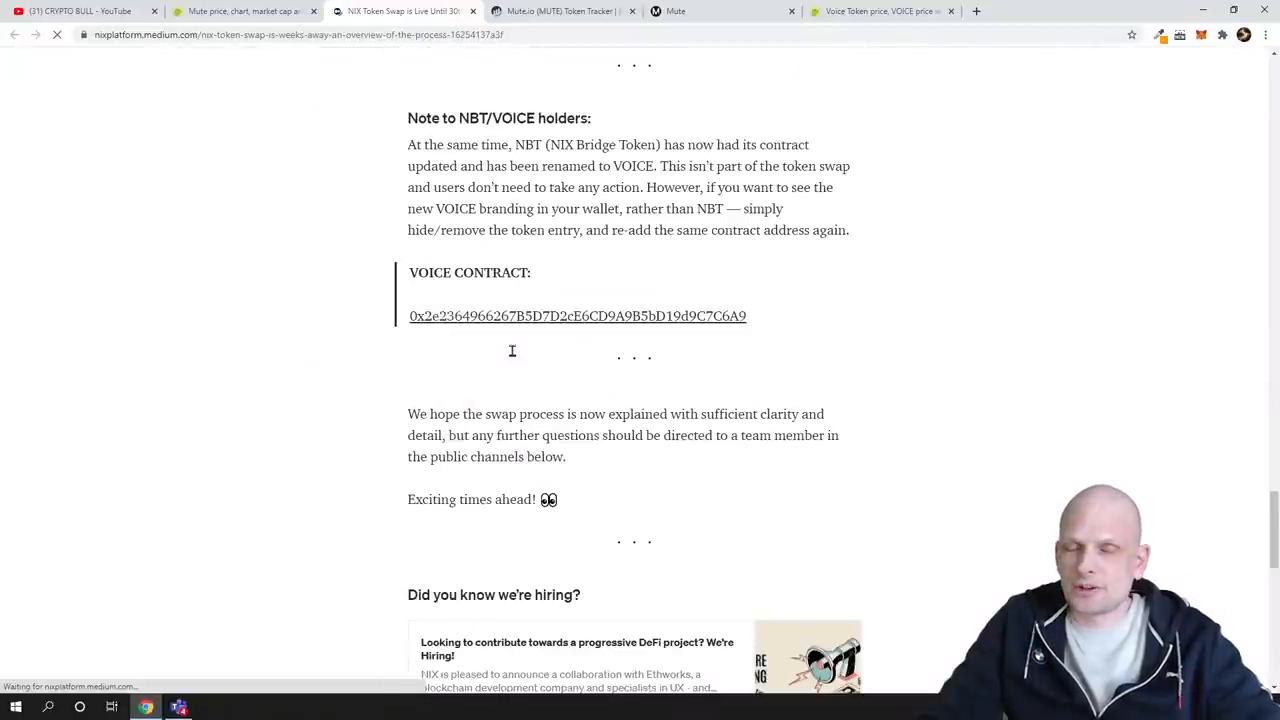
{"action": "scroll", "scroll_direction": "up", "scroll_amount": 3}
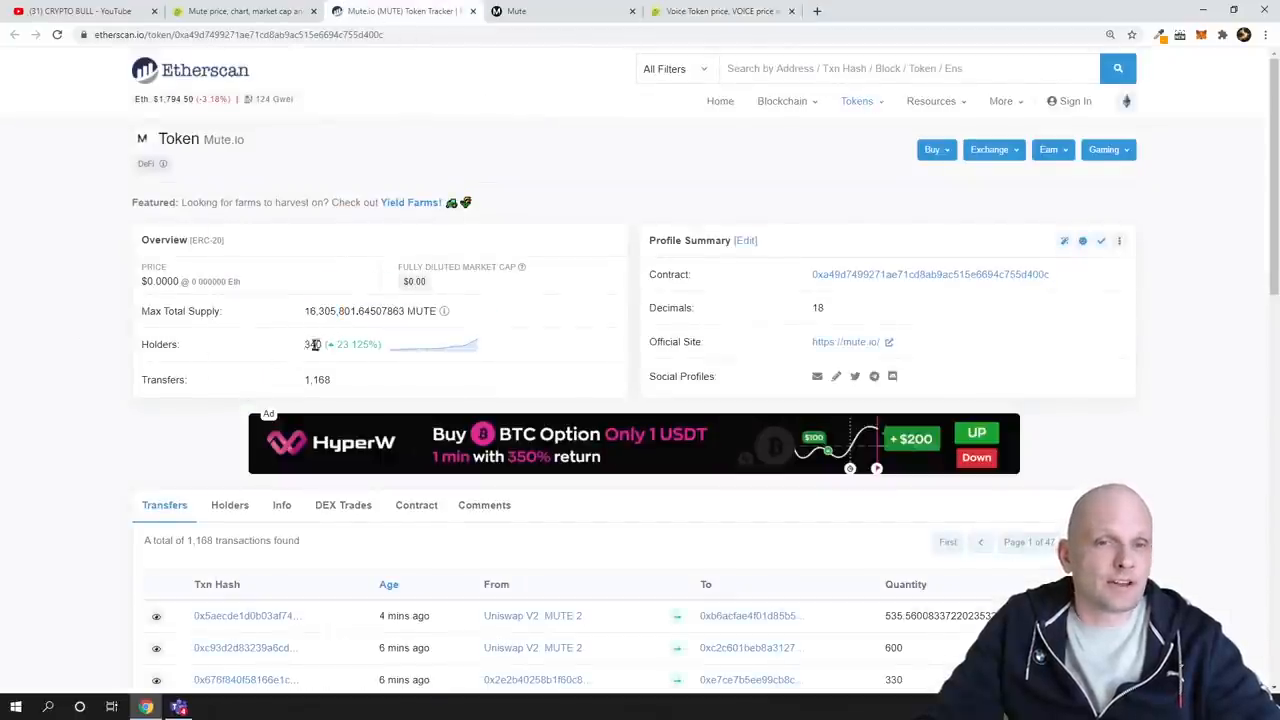
Highlight the refreshed MUTE holder count of 342 and browse the recent transfers list
{"action": "double_click", "coordinate": [312, 344]}
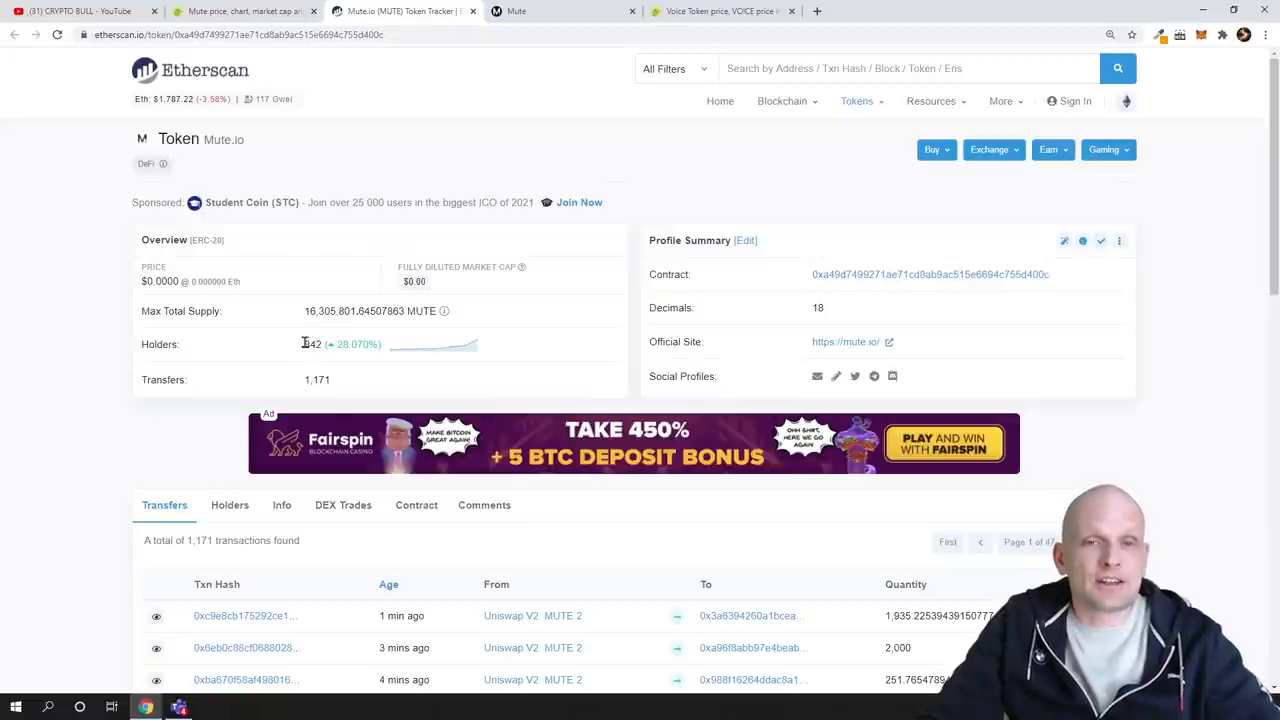
{"action": "double_click", "coordinate": [312, 344]}
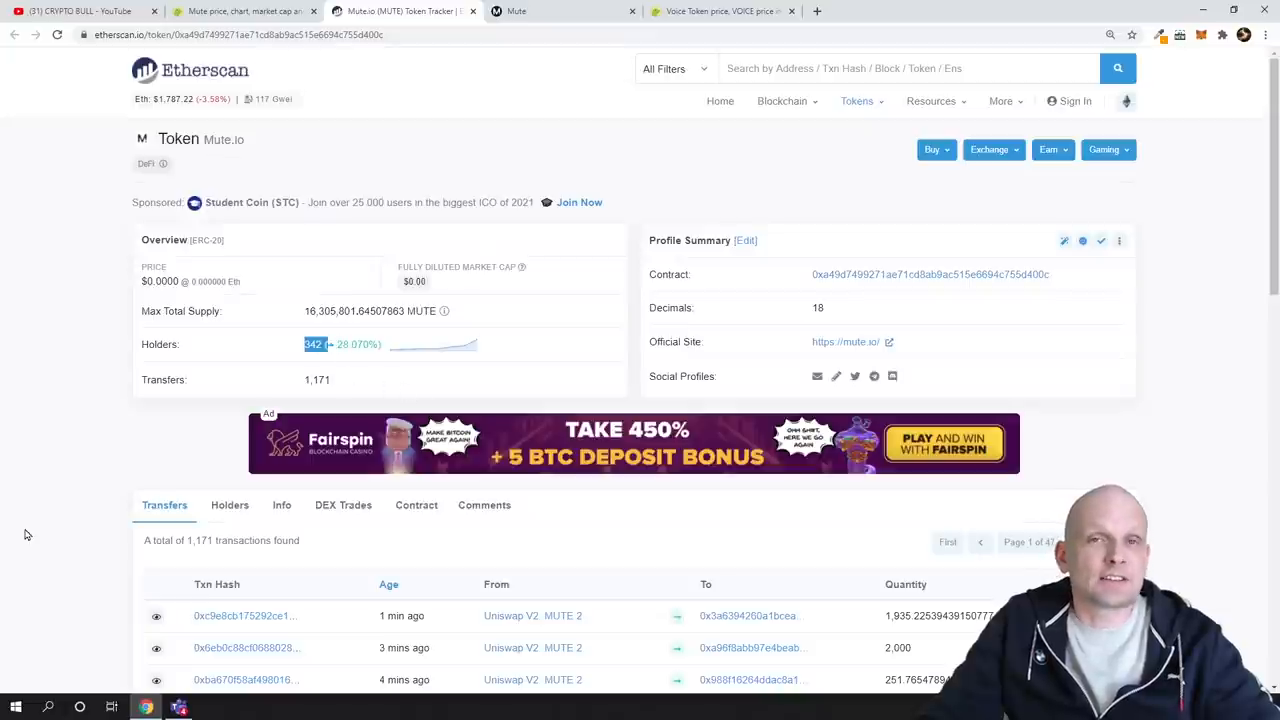
{"action": "scroll", "scroll_direction": "down", "scroll_amount": 3}
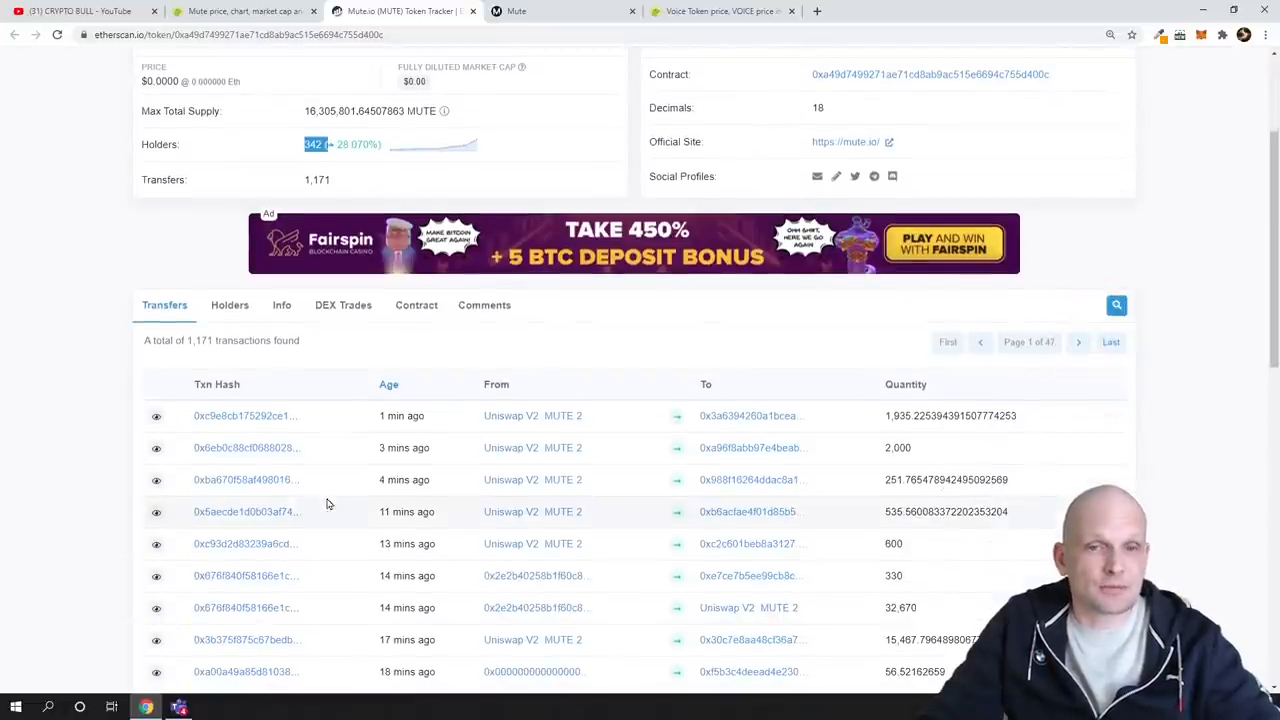
{"action": "mouse_move", "coordinate": [402, 414]}
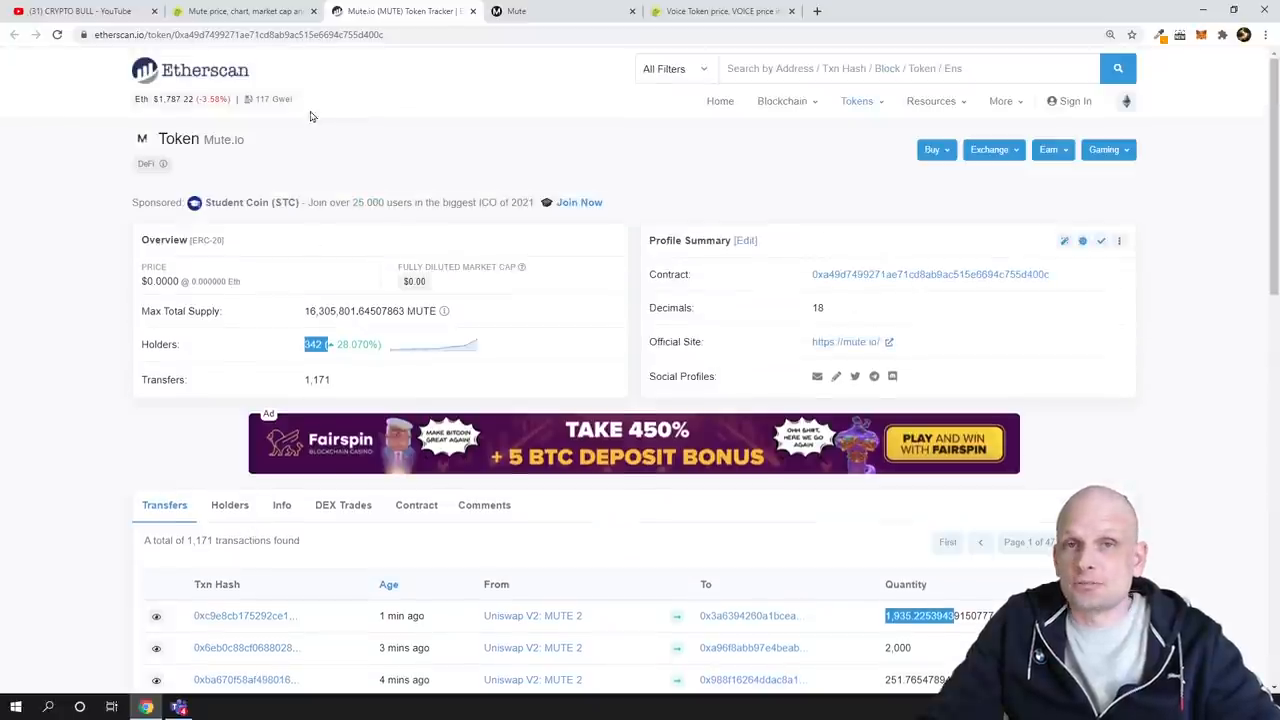
Return to CoinGecko's Mute page and switch over to the Voice Token (VOICE) page
{"action": "left_click", "coordinate": [244, 12]}
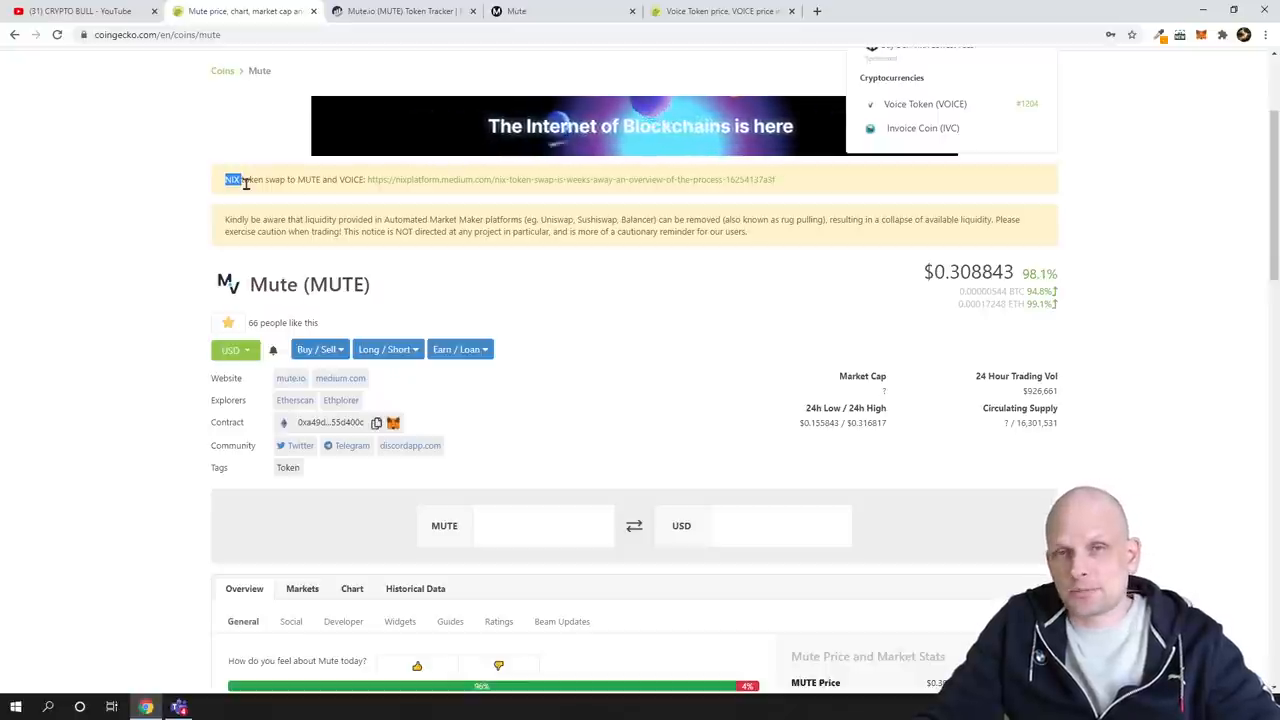
{"action": "left_click", "coordinate": [880, 12]}
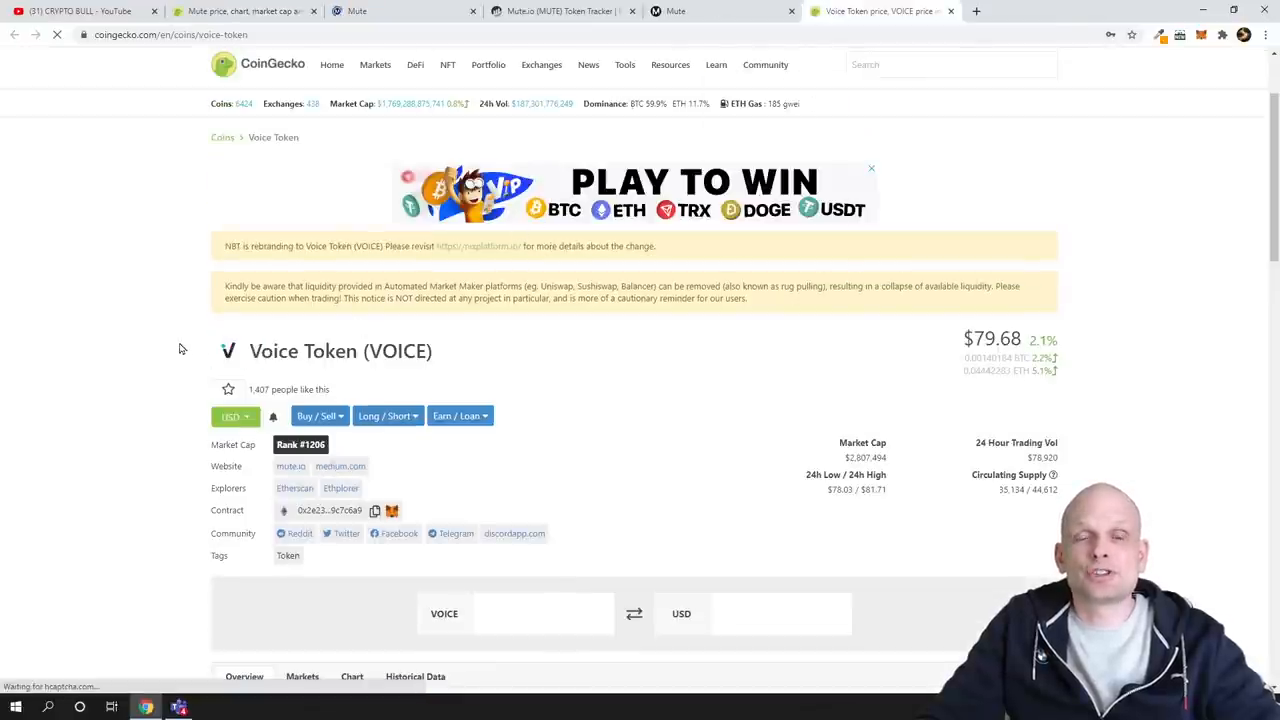
Highlight the VOICE price and bring up CoinGecko's search dropdown with trending coins
{"action": "double_click", "coordinate": [340, 352]}
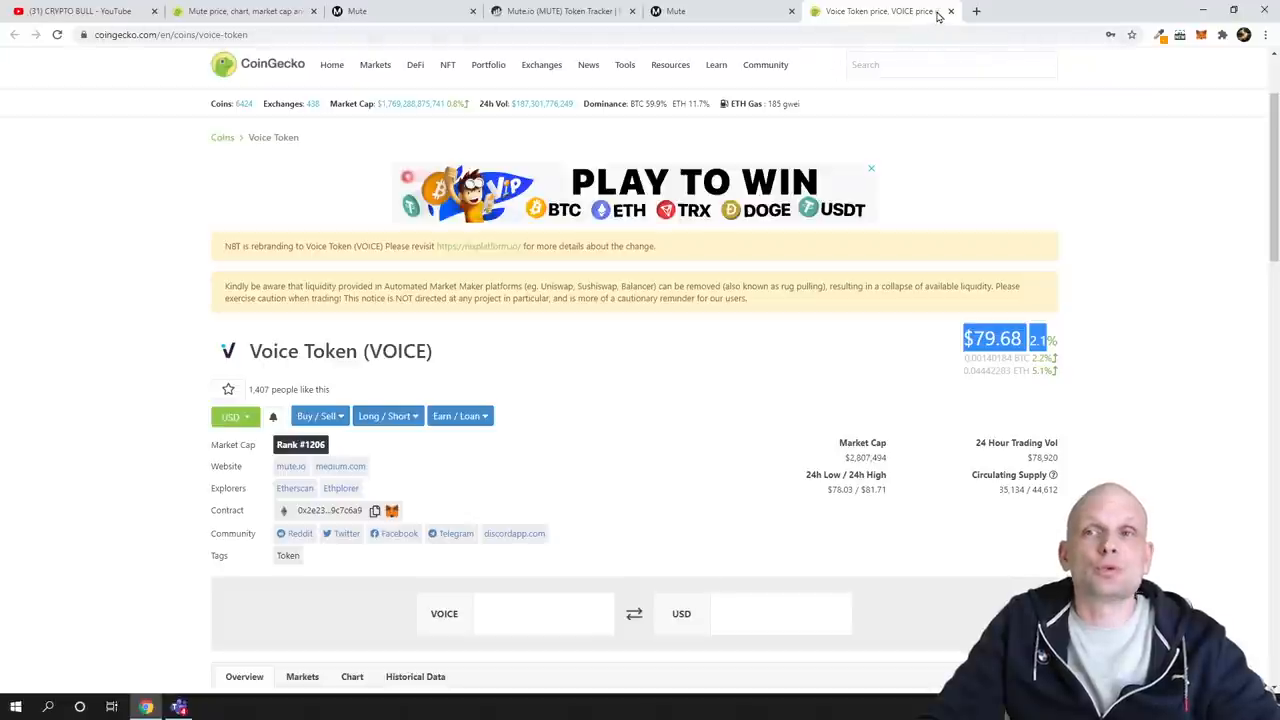
{"action": "left_click", "coordinate": [950, 64]}
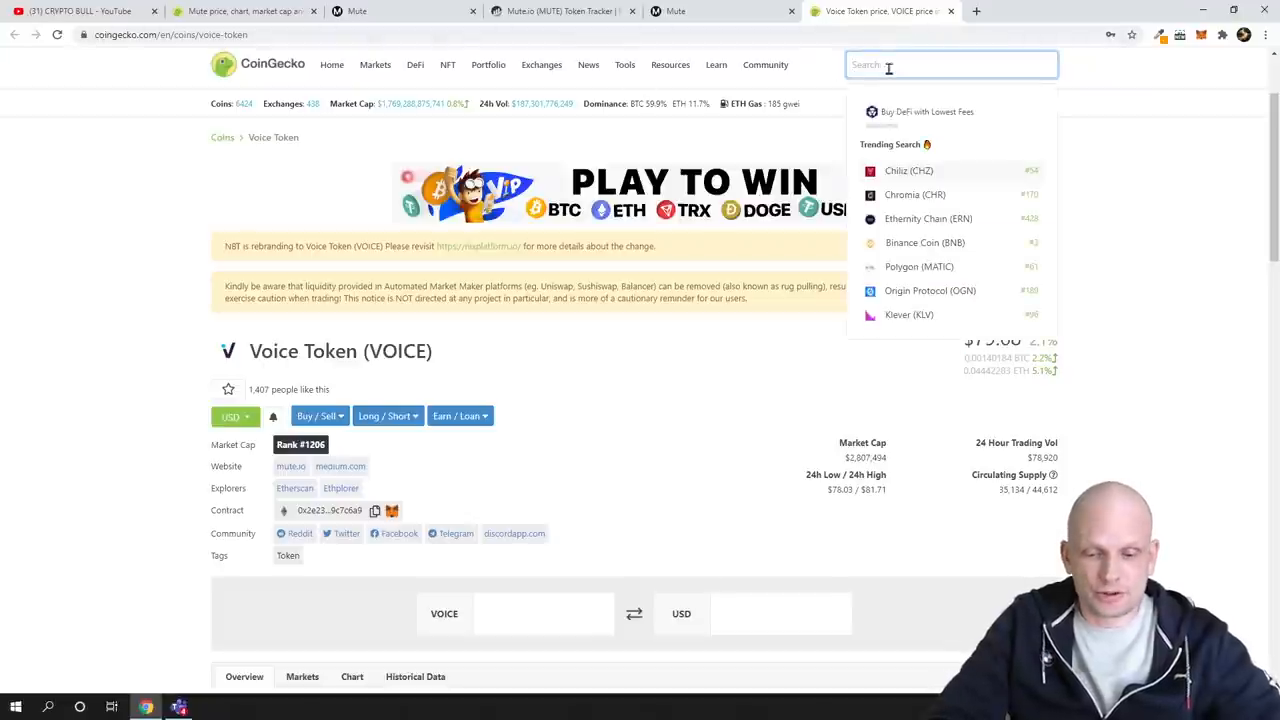
Search 'ni' and land on the NIX (NIX) coin page, priced around $0.2000
{"action": "type", "text": "ni"}
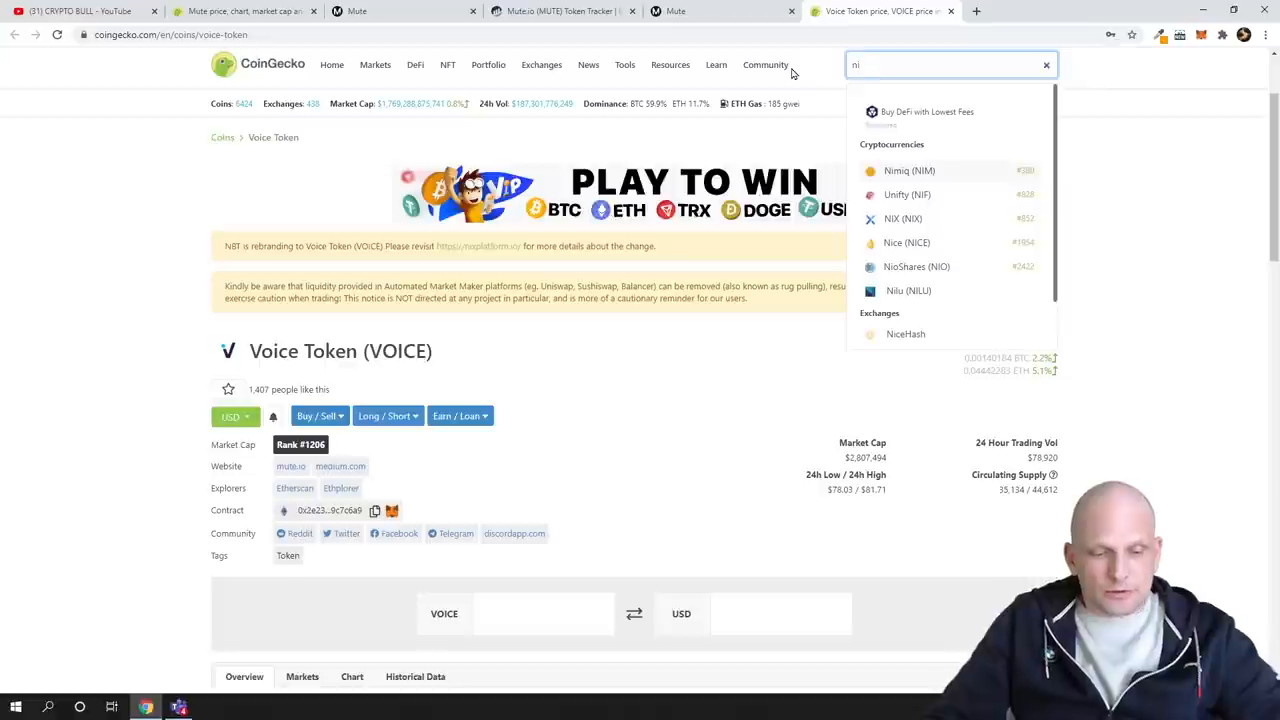
{"action": "left_click", "coordinate": [904, 218]}
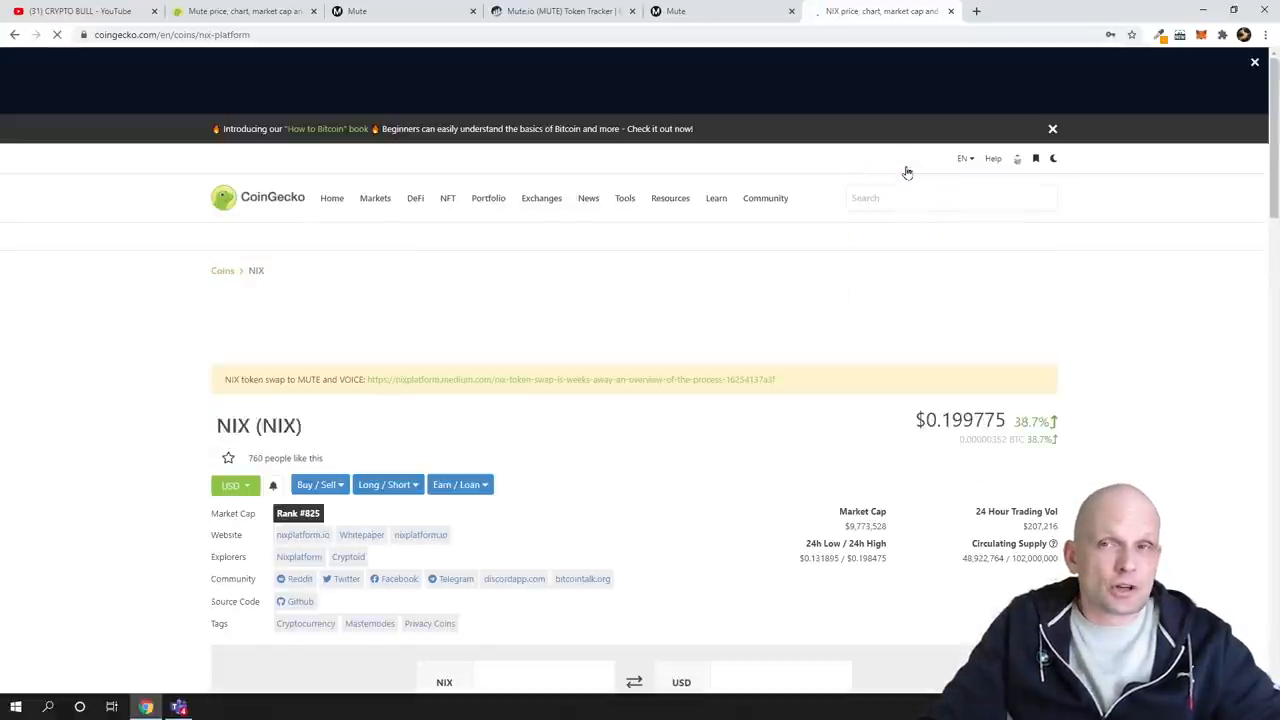
{"action": "scroll", "scroll_direction": "down", "scroll_amount": 3}
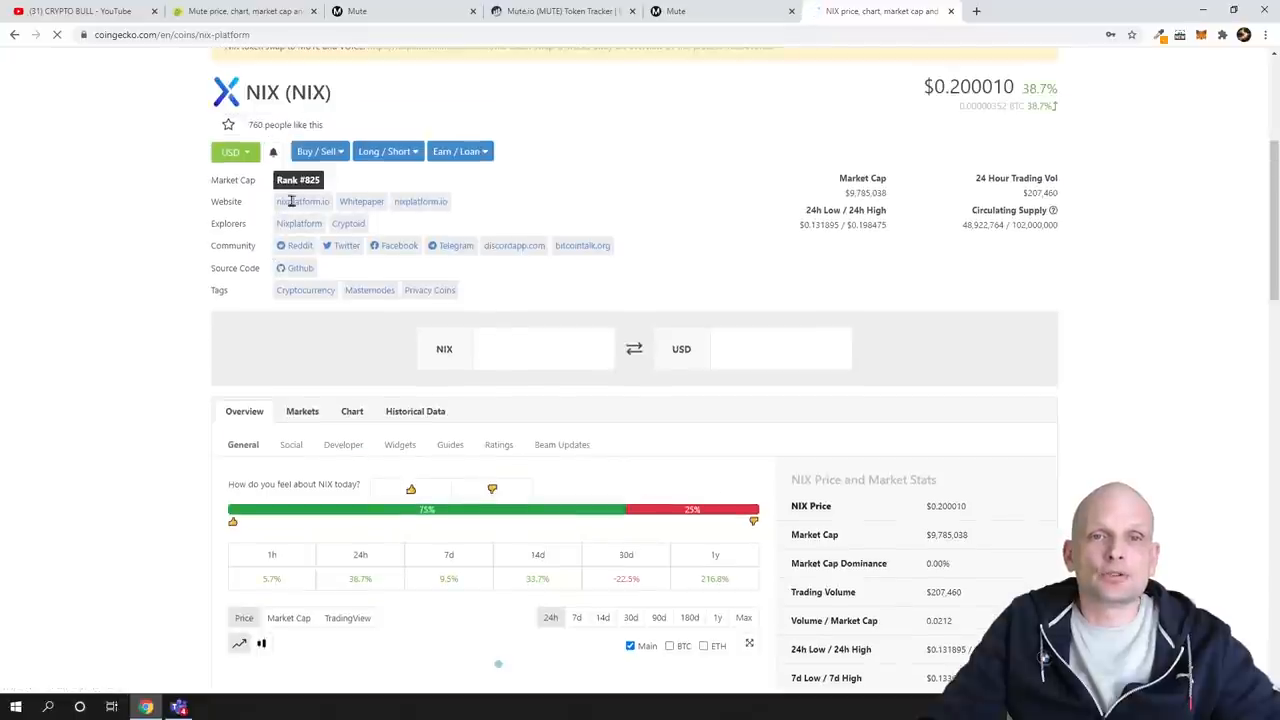
Visit nixplatform.io and browse its rebrand-to-Mute announcement and Flare wallet sections
{"action": "left_click", "coordinate": [304, 200]}
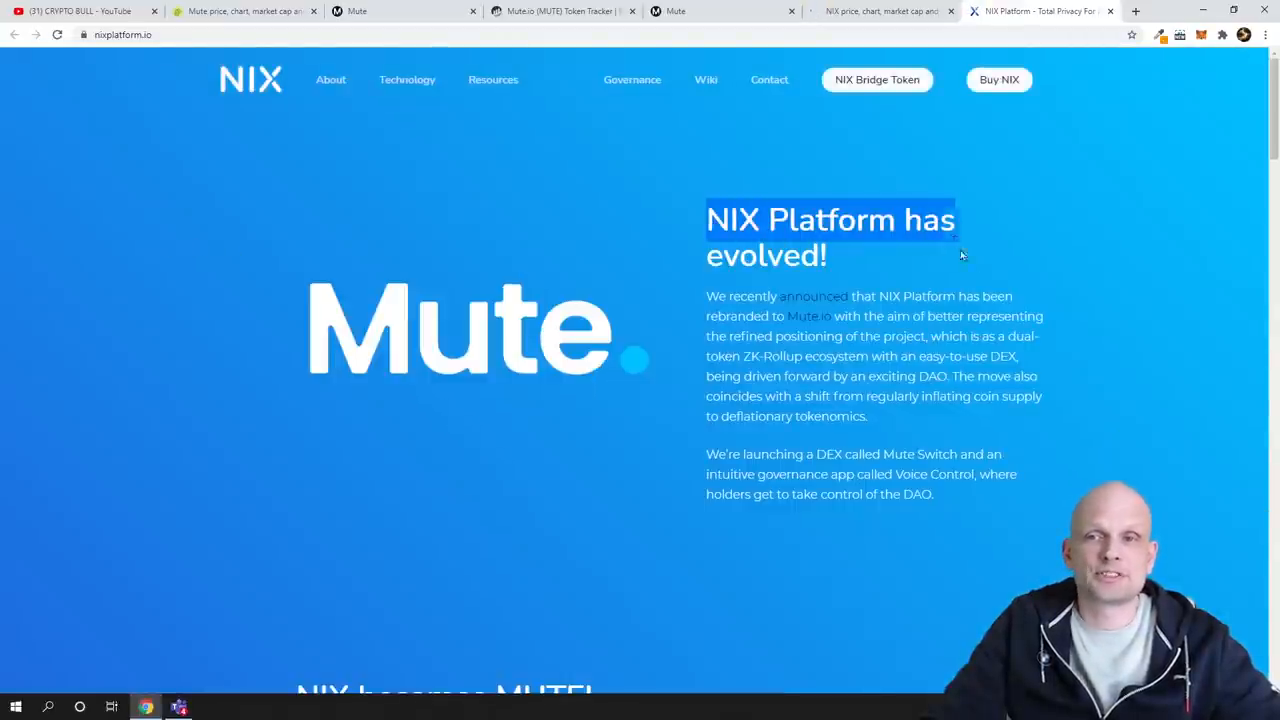
{"action": "scroll", "scroll_direction": "down", "scroll_amount": 3}
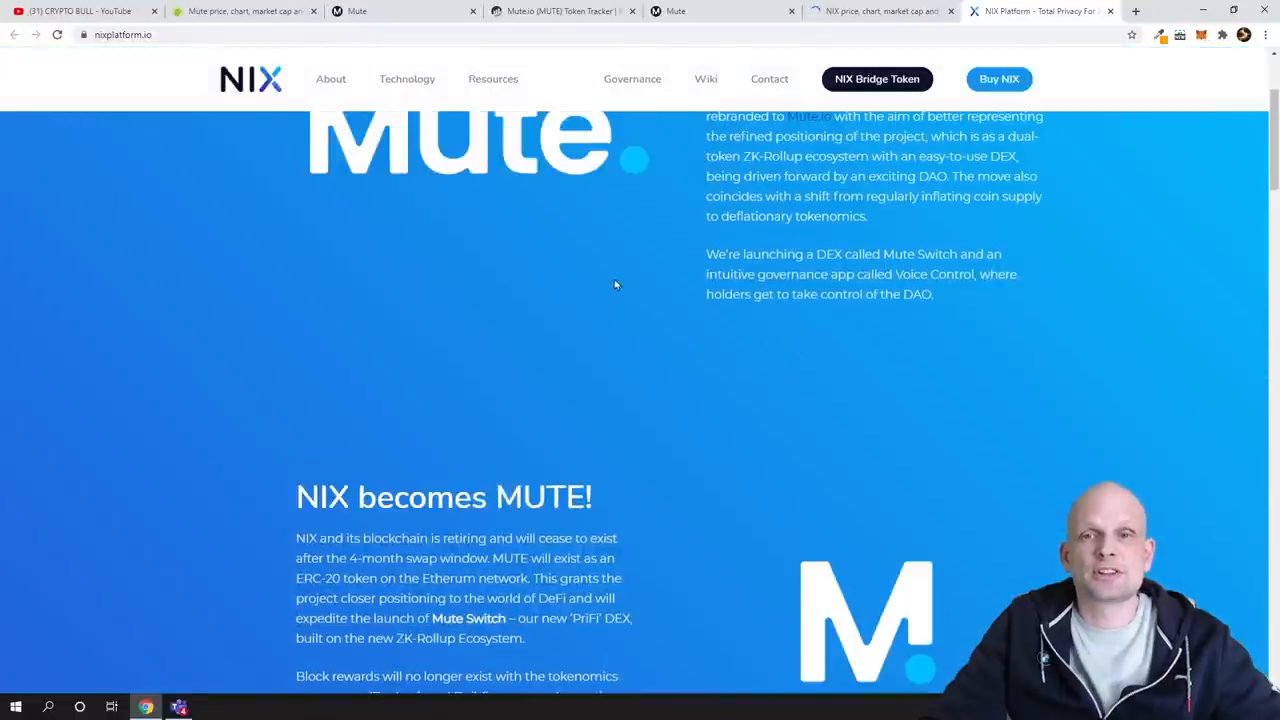
{"action": "scroll", "scroll_direction": "up", "scroll_amount": 3}
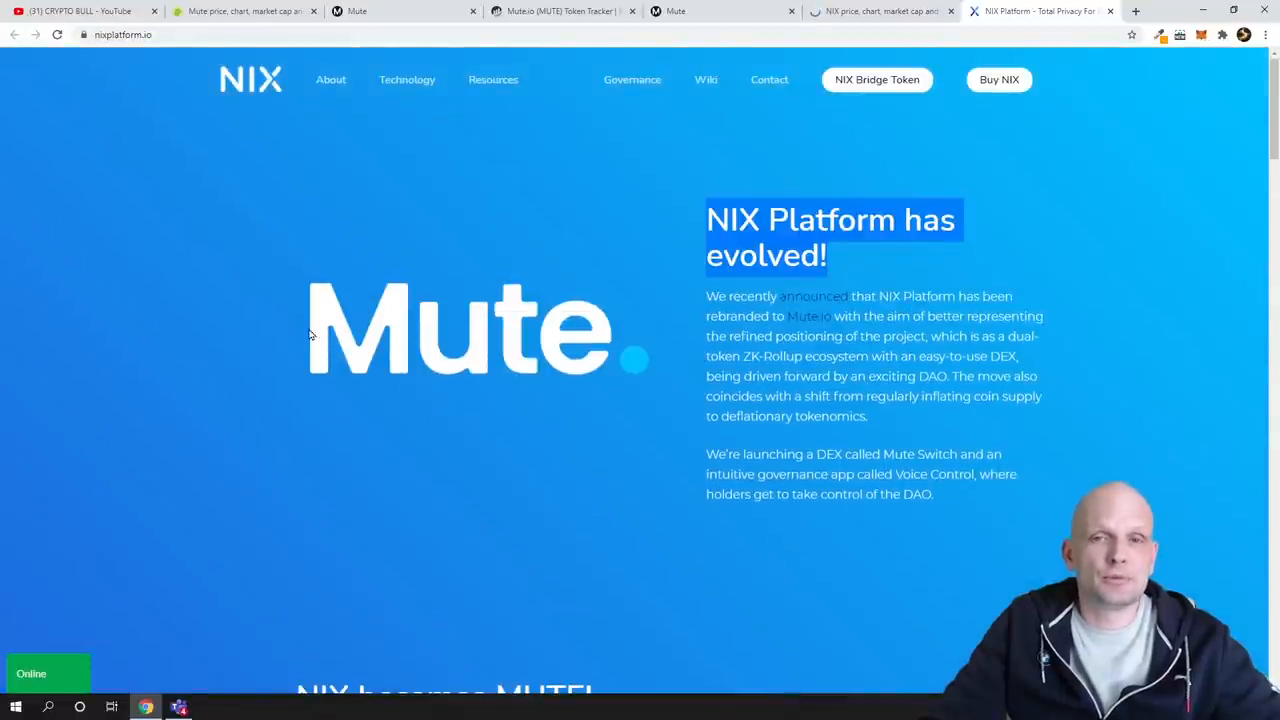
{"action": "scroll", "scroll_direction": "down", "scroll_amount": 3}
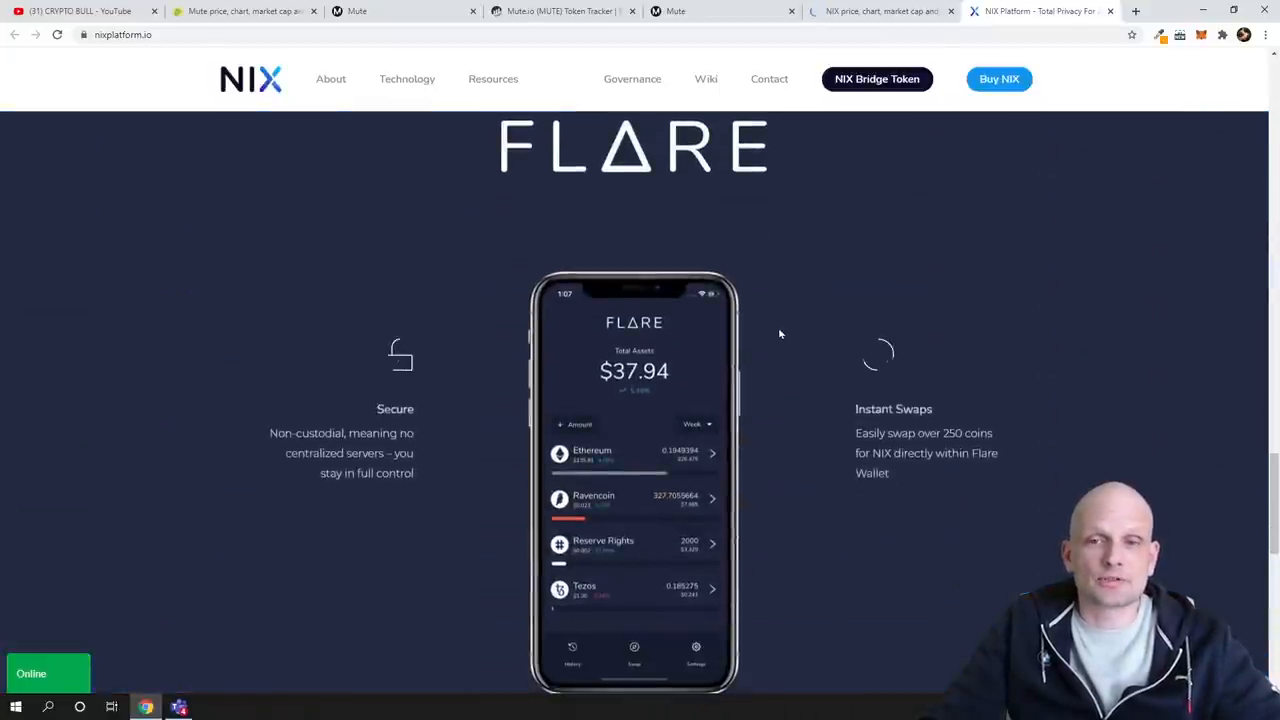
{"action": "scroll", "scroll_direction": "down", "scroll_amount": 3}
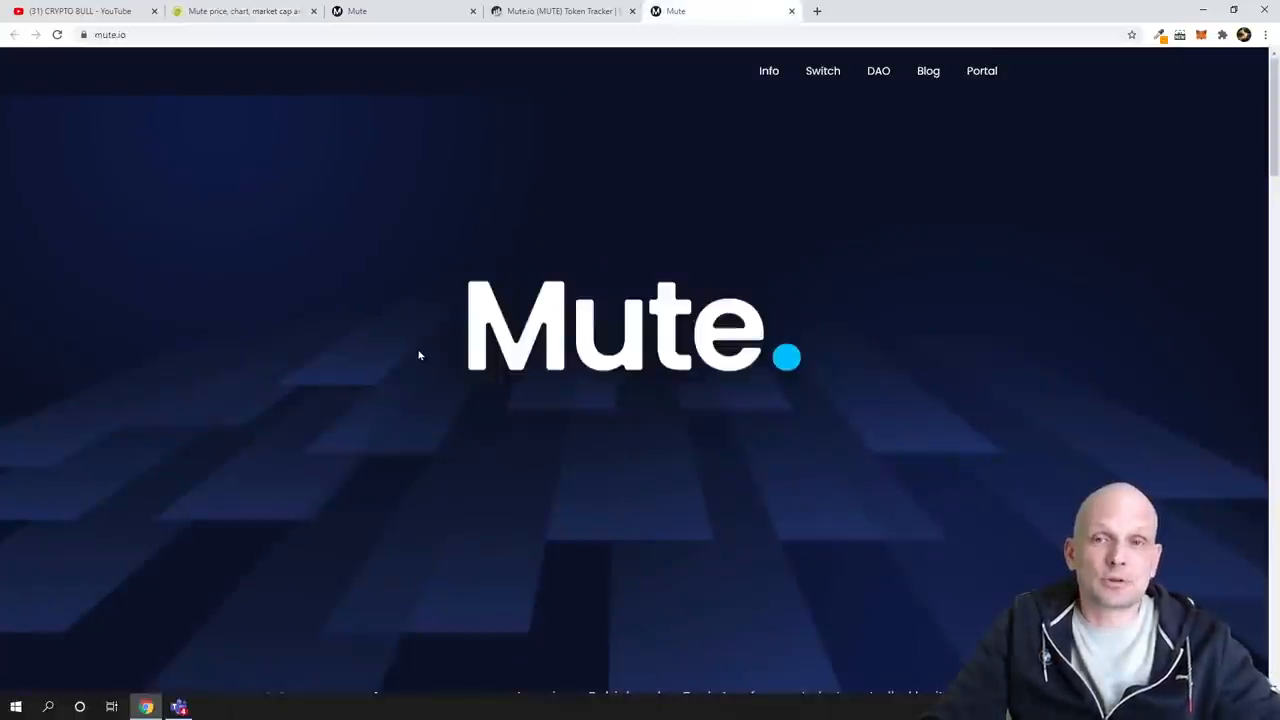
{"action": "scroll", "scroll_direction": "down", "scroll_amount": 3}
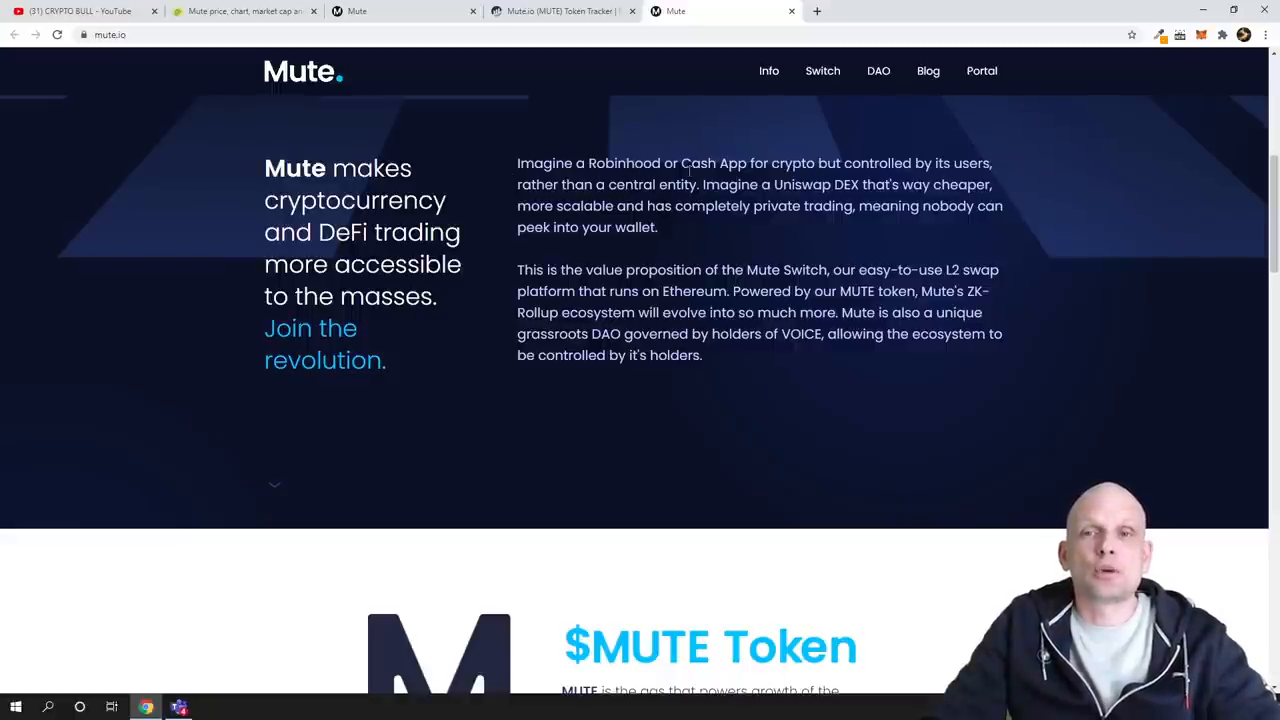
{"action": "left_click_drag", "start_coordinate": [704, 164], "coordinate": [844, 164]}
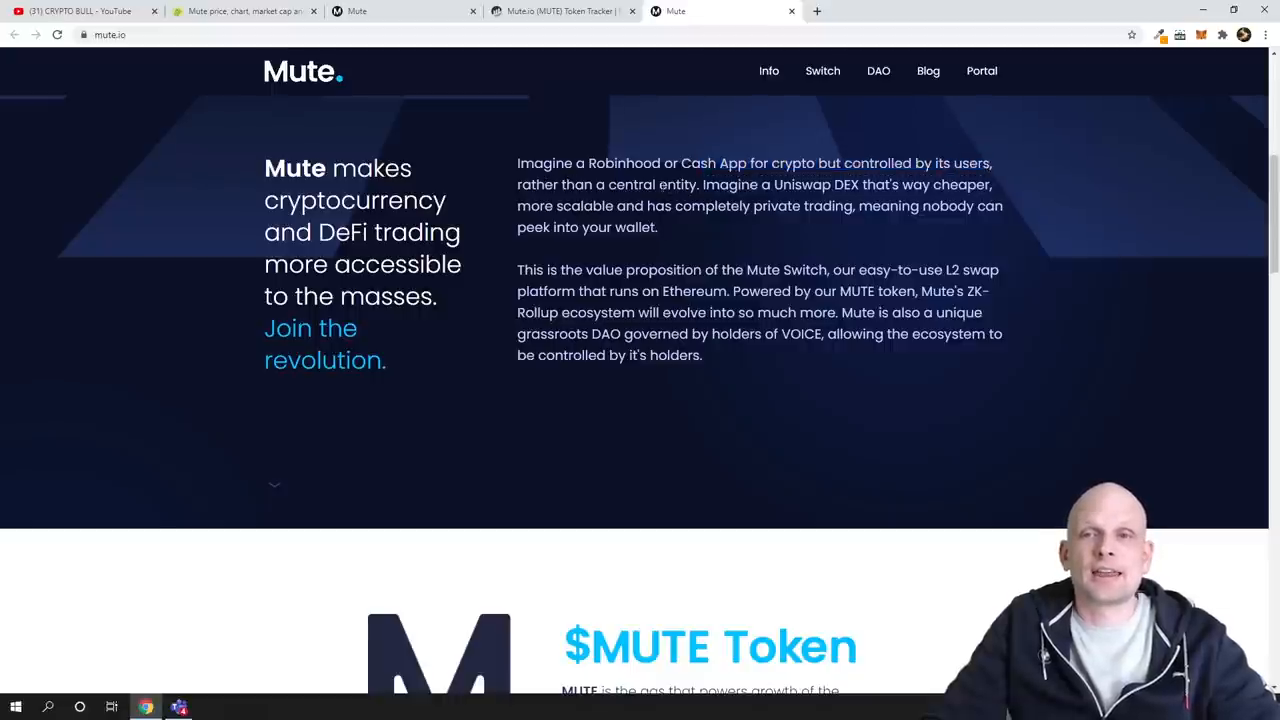
{"action": "left_click_drag", "start_coordinate": [660, 184], "coordinate": [858, 184]}
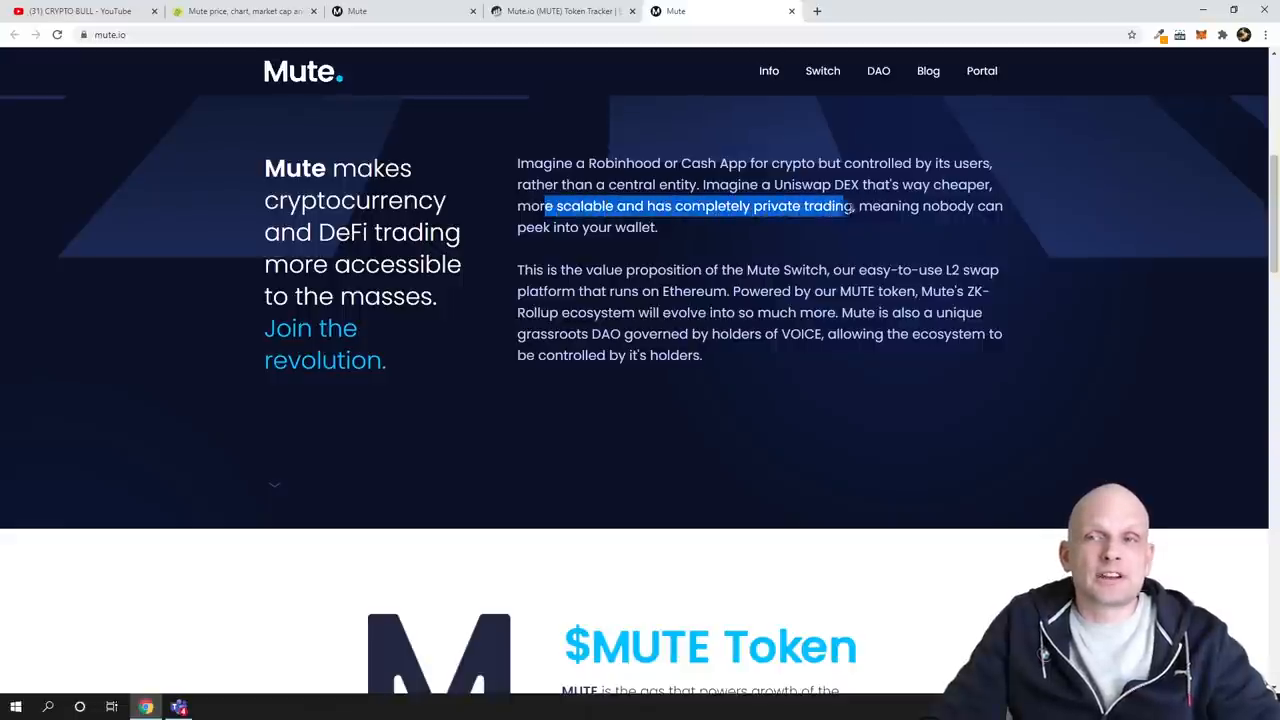
{"action": "left_click_drag", "start_coordinate": [850, 206], "coordinate": [650, 228]}
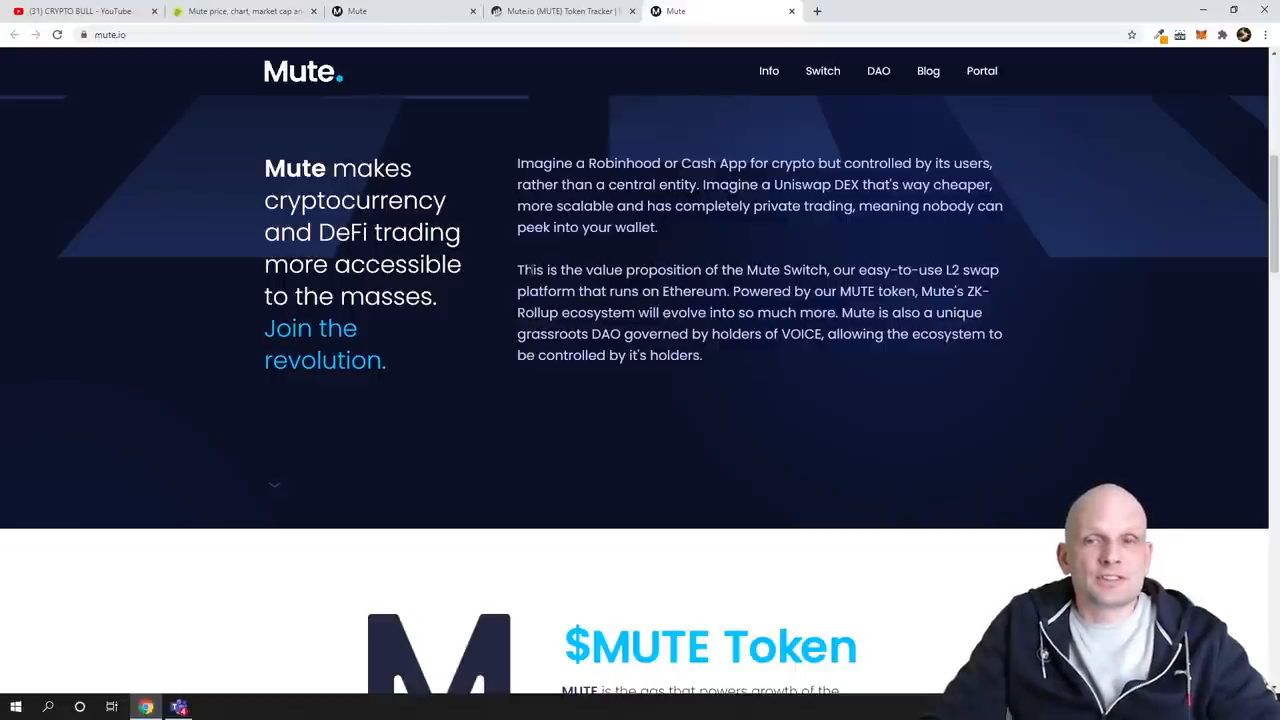
{"action": "left_click_drag", "start_coordinate": [560, 268], "coordinate": [828, 268]}
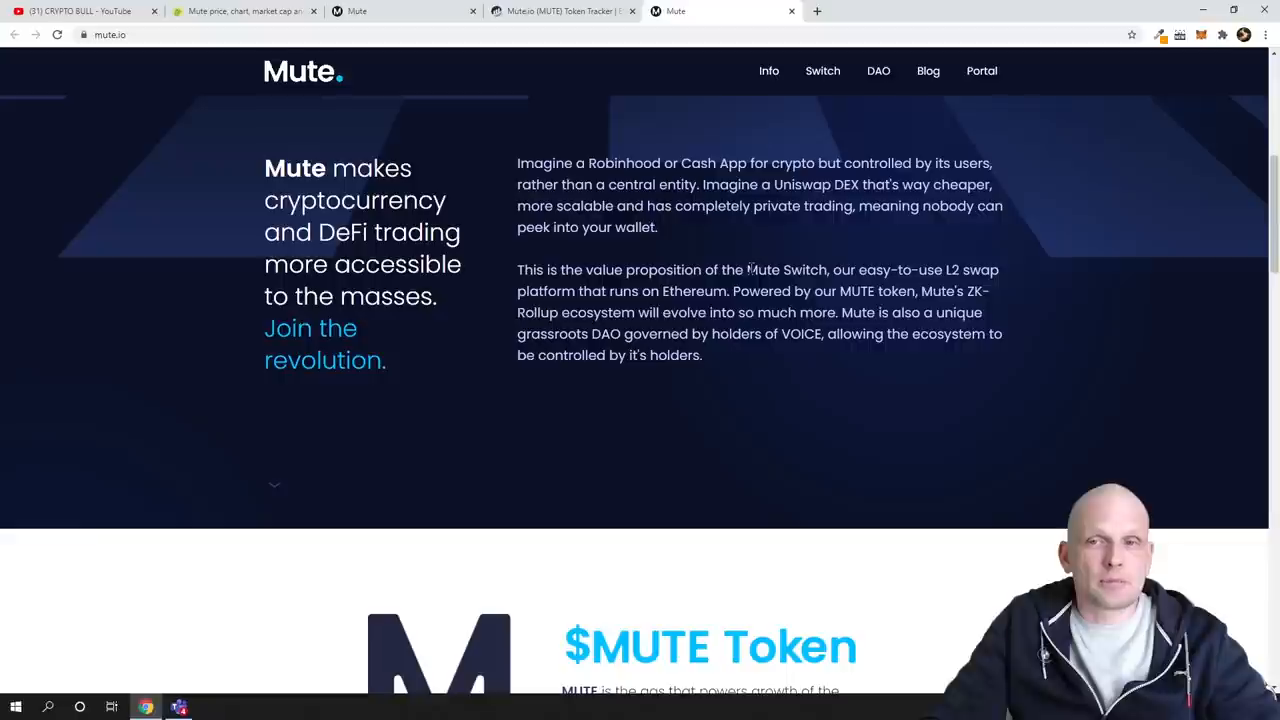
{"action": "double_click", "coordinate": [788, 270]}
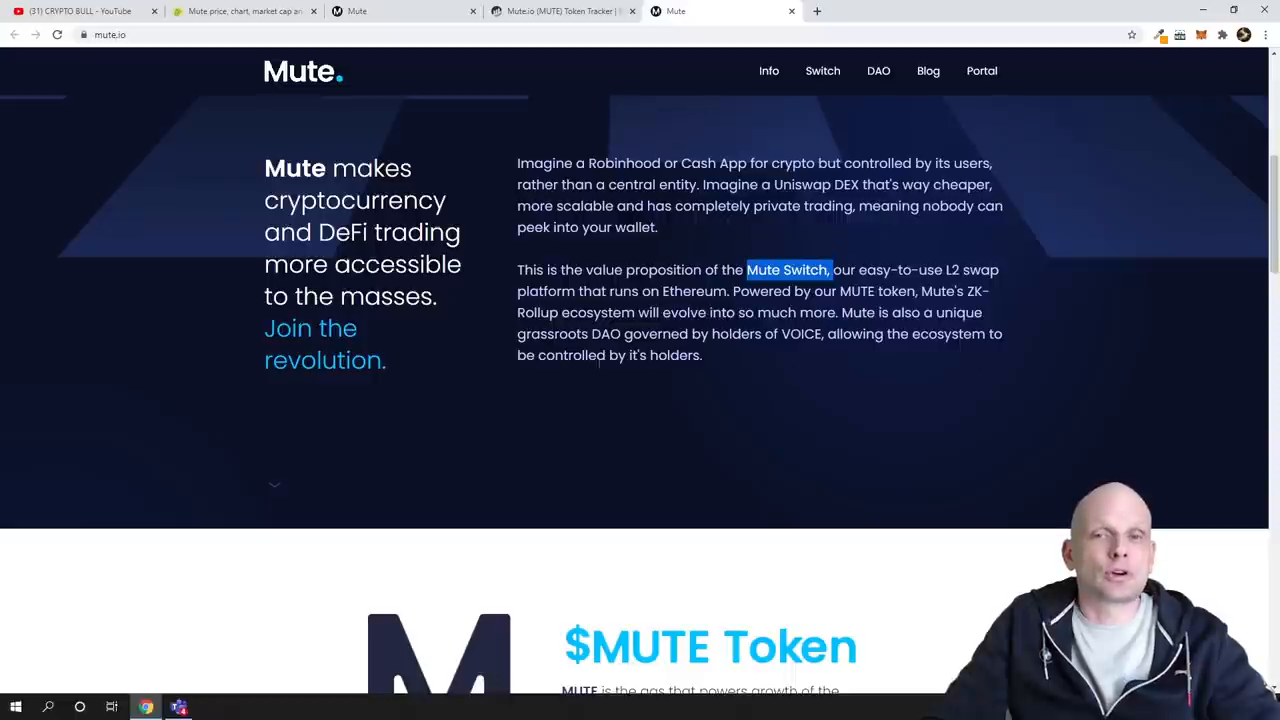
{"action": "scroll", "scroll_direction": "down", "scroll_amount": 3}
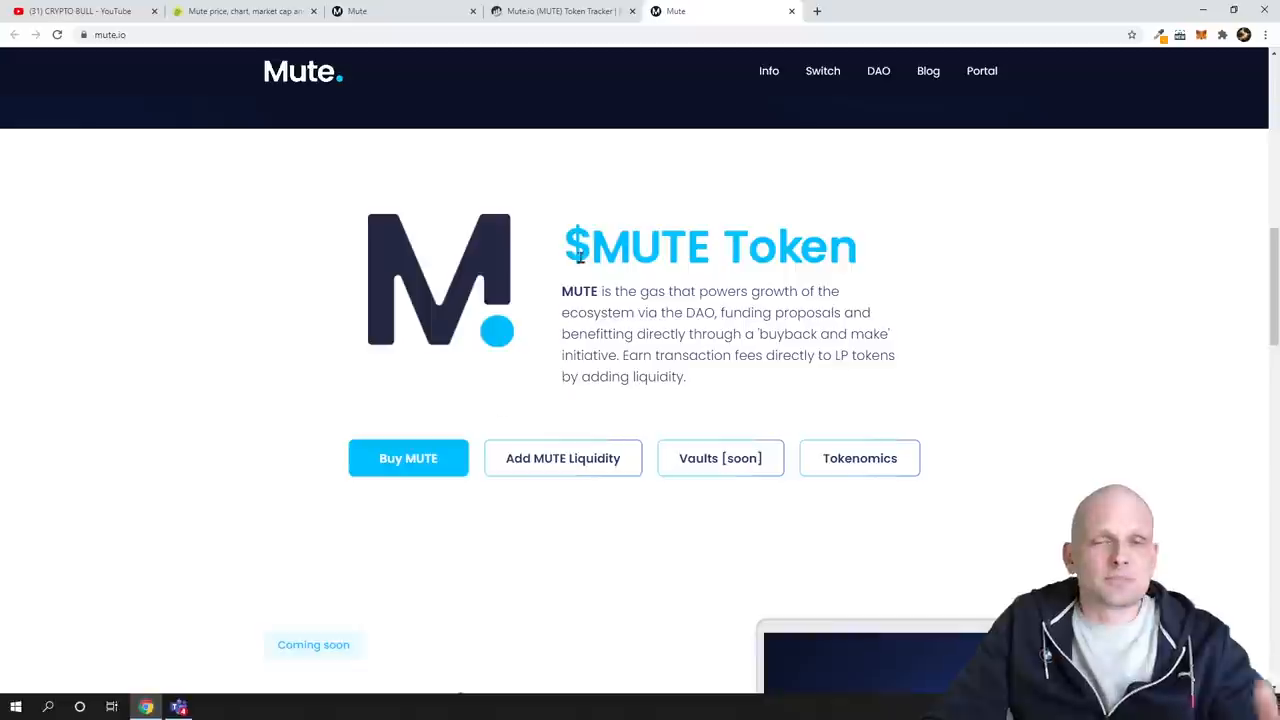
{"action": "scroll", "scroll_direction": "down", "scroll_amount": 3}
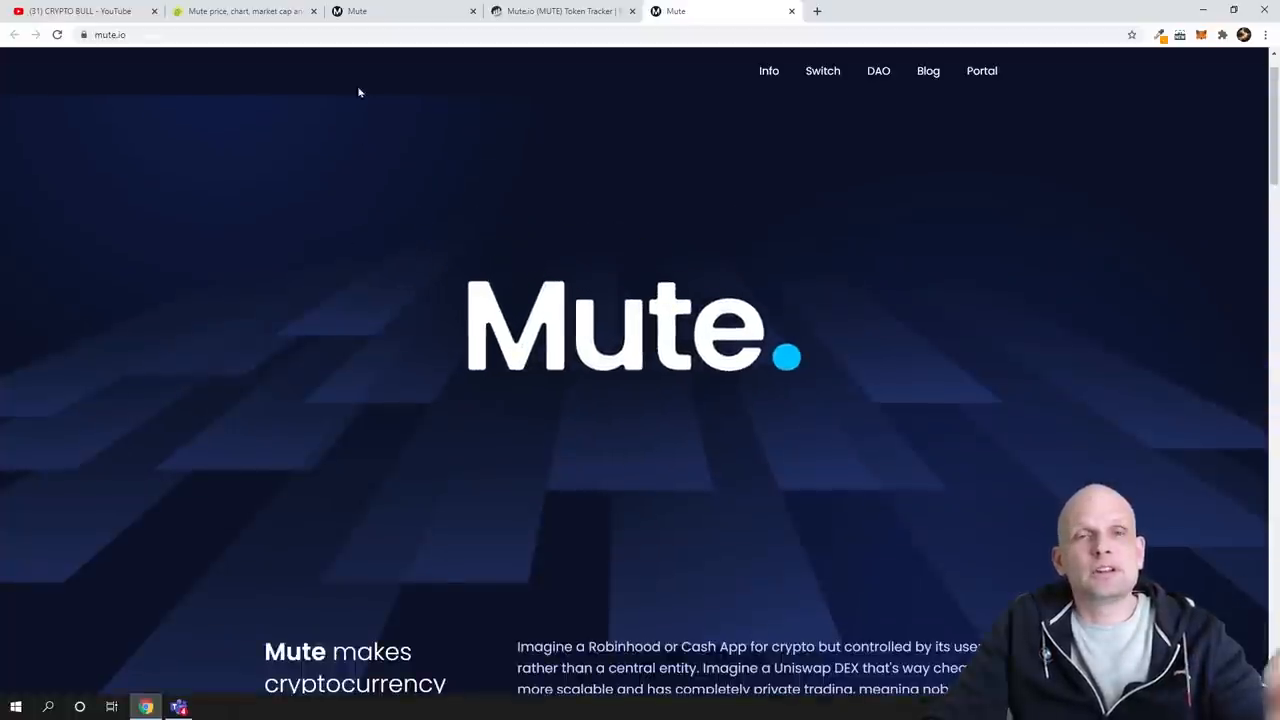
{"action": "mouse_move", "coordinate": [244, 12]}
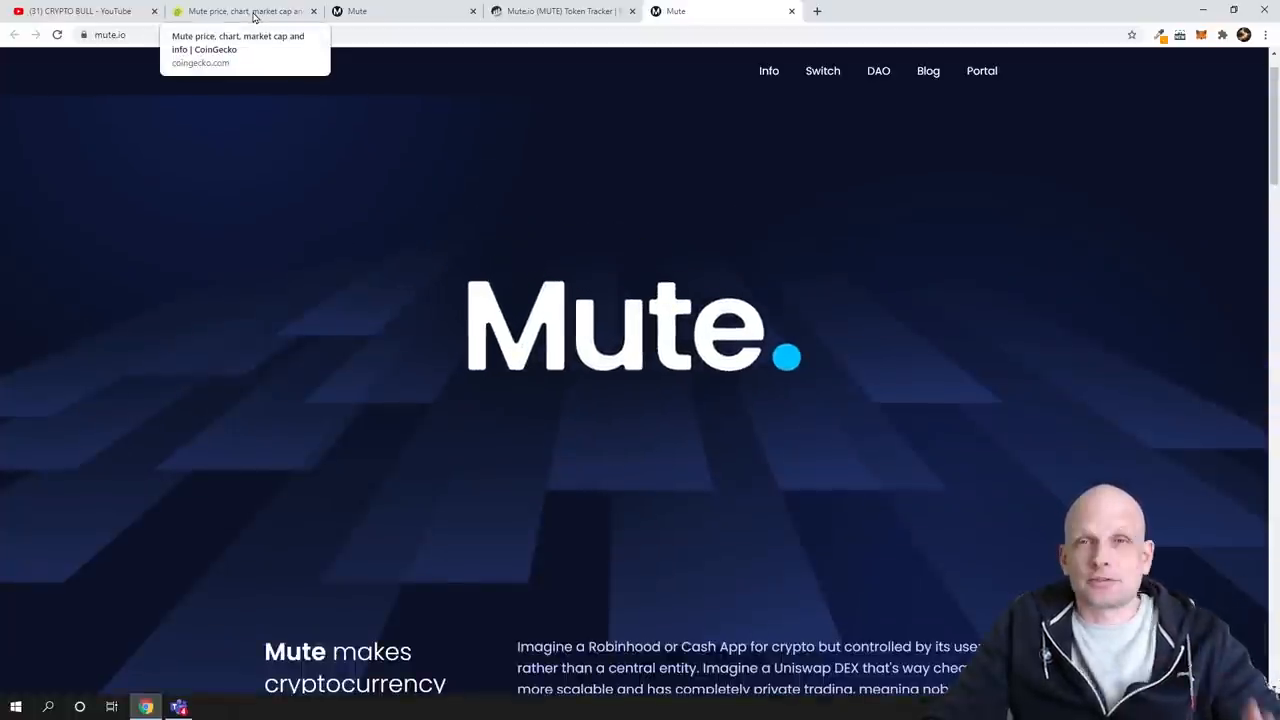
Return to CoinGecko's Mute (MUTE) page, priced at $0.308843, and browse down it
{"action": "left_click", "coordinate": [240, 12]}
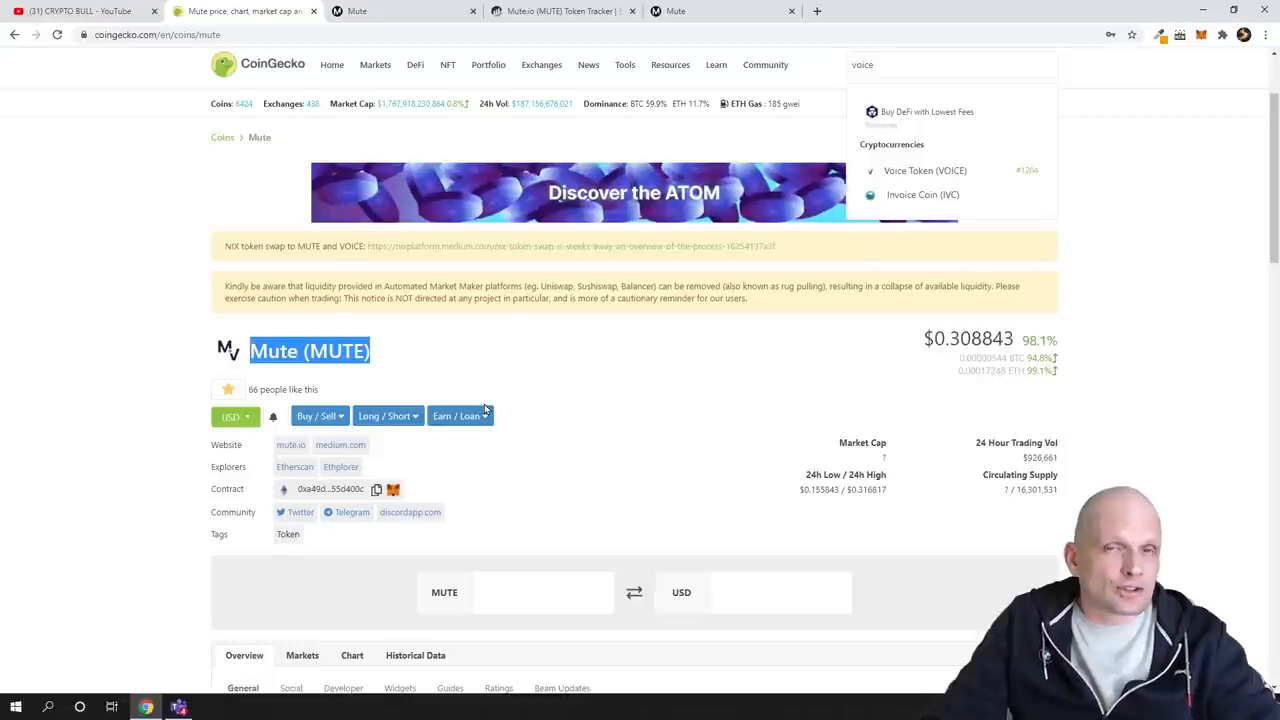
{"action": "scroll", "scroll_direction": "down", "scroll_amount": 3}
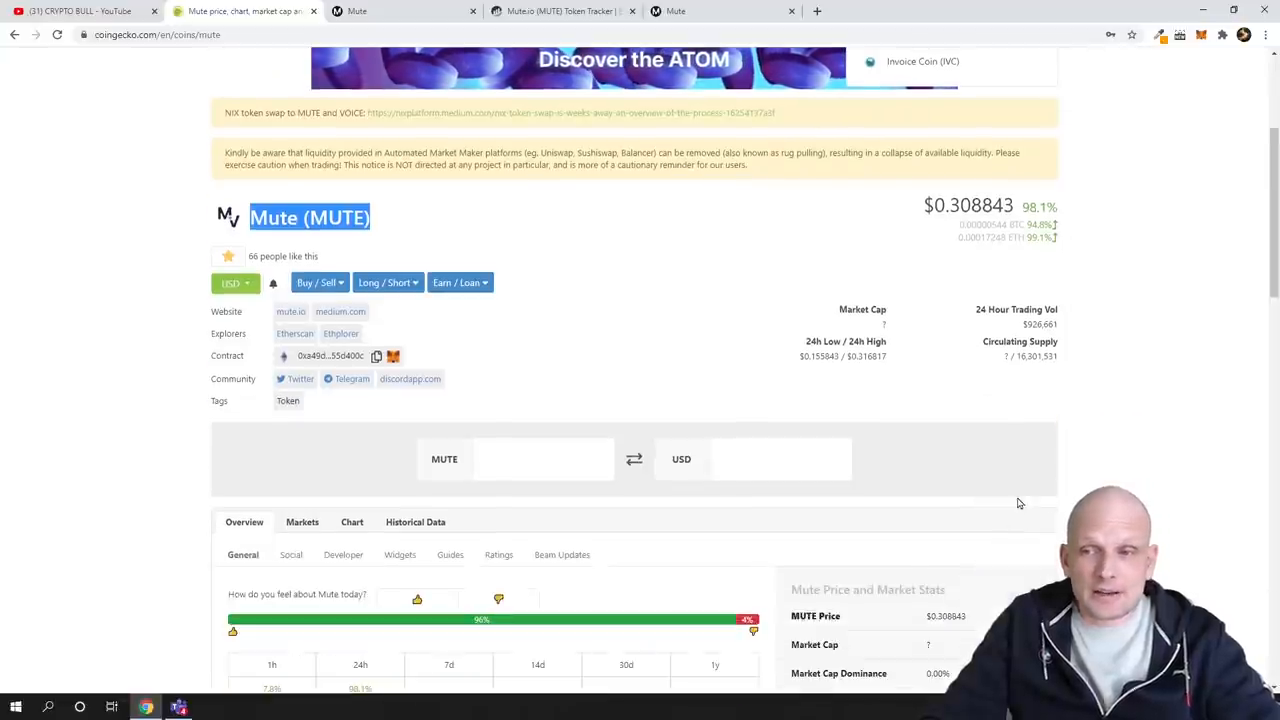